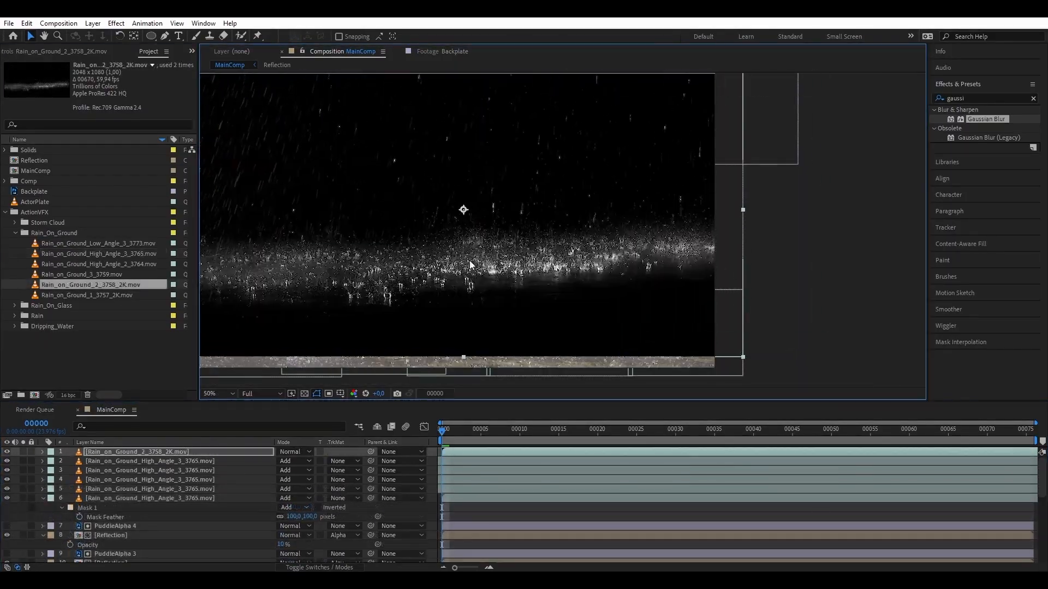
# Arrange the rain clips in Add mode over the backplate with surface precomps and adjustment layers.
pyautogui.click(456, 430)
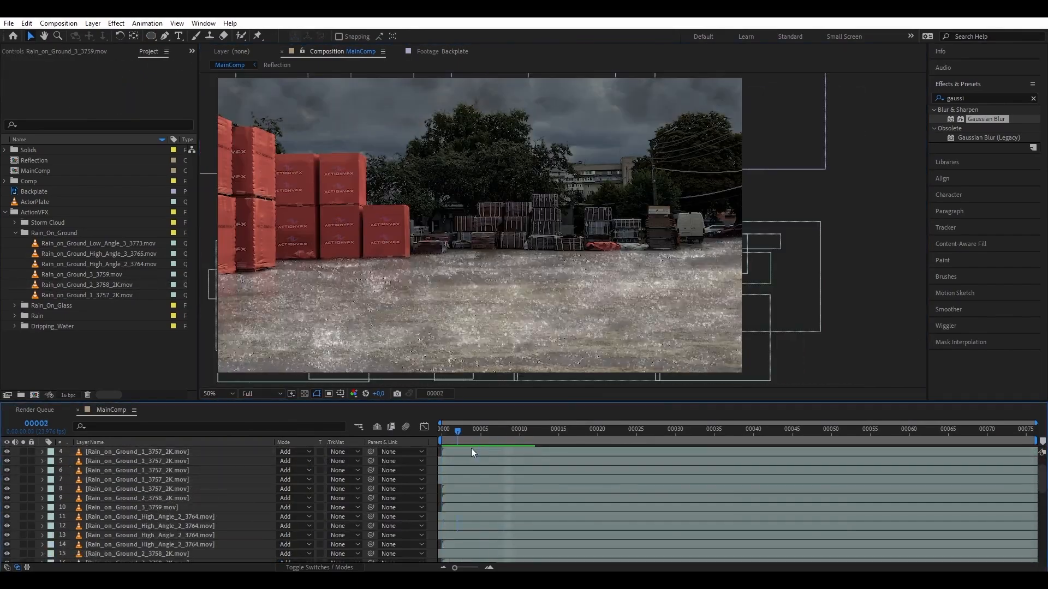
pyautogui.click(289, 452)
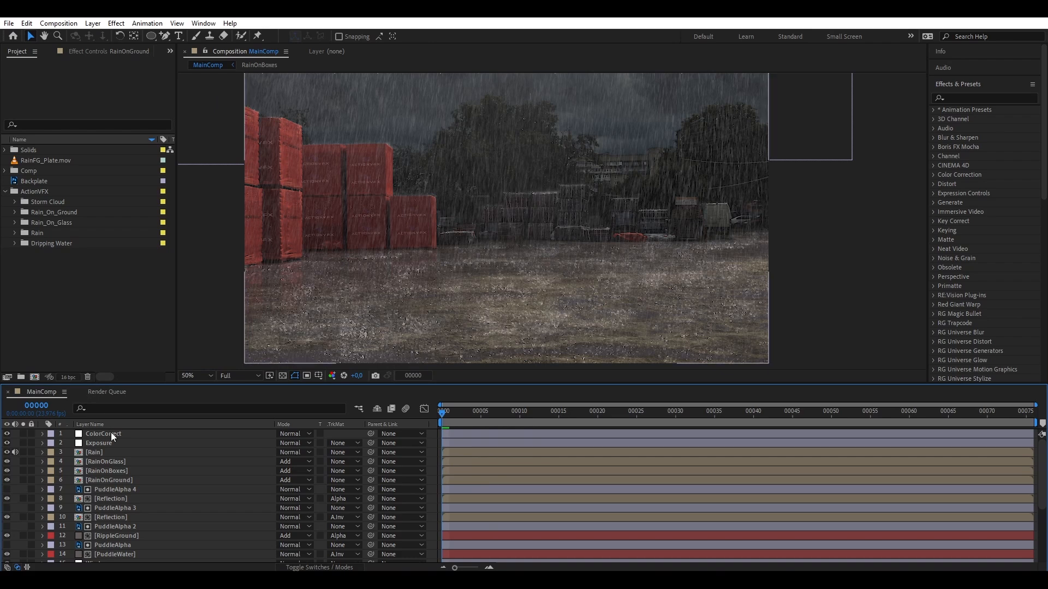
# Hide the rain and grading layers and place RainFG_Plate.mov on top of MainComp.
pyautogui.click(104, 433)
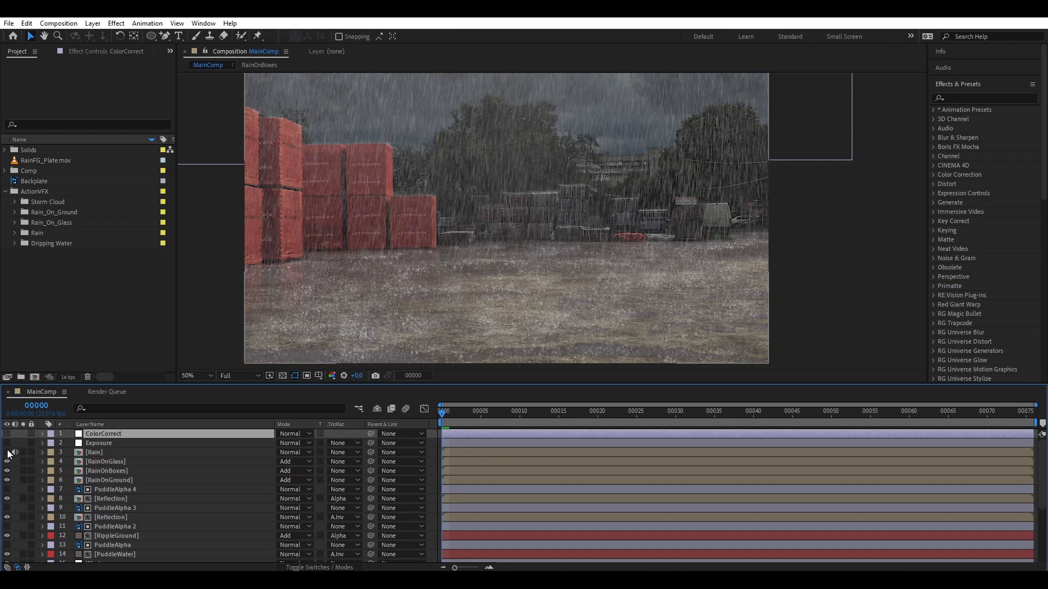
pyautogui.click(7, 452)
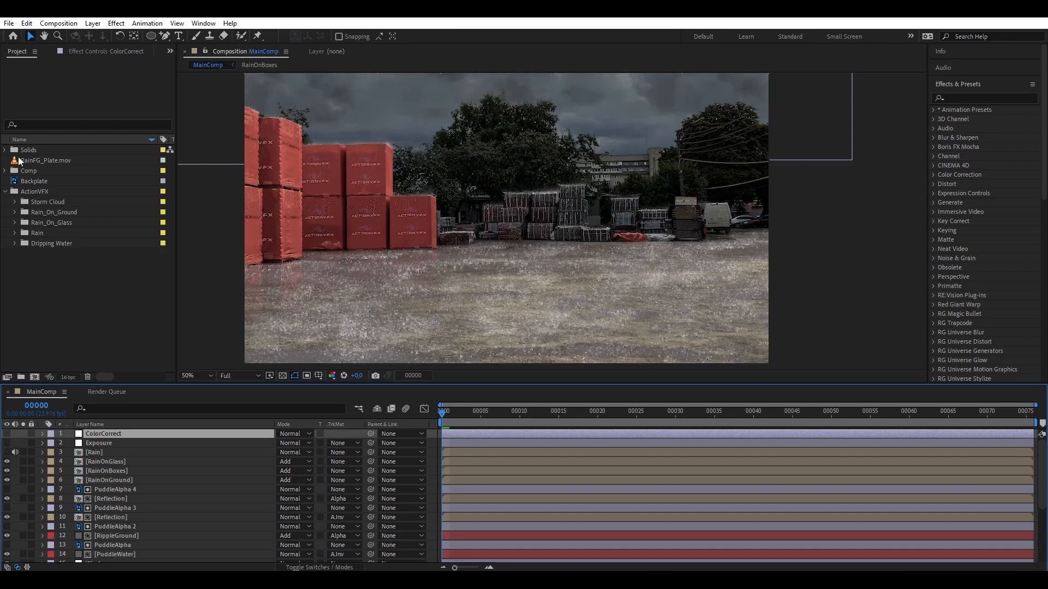
pyautogui.rightClick(103, 433)
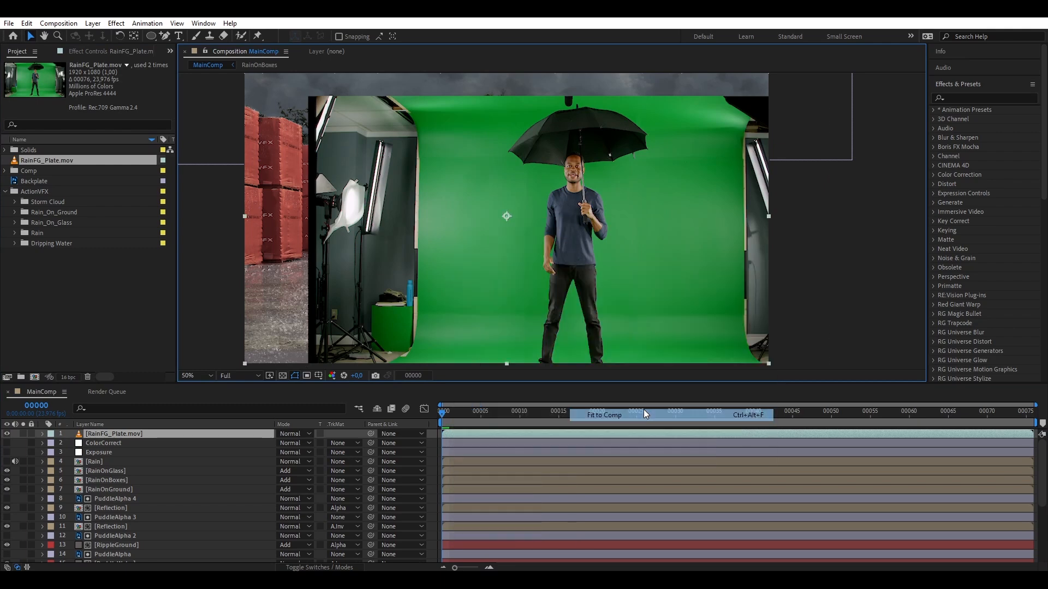
# Fit the green-screen clip to the comp and apply Keylight (1.2) to it.
pyautogui.click(603, 415)
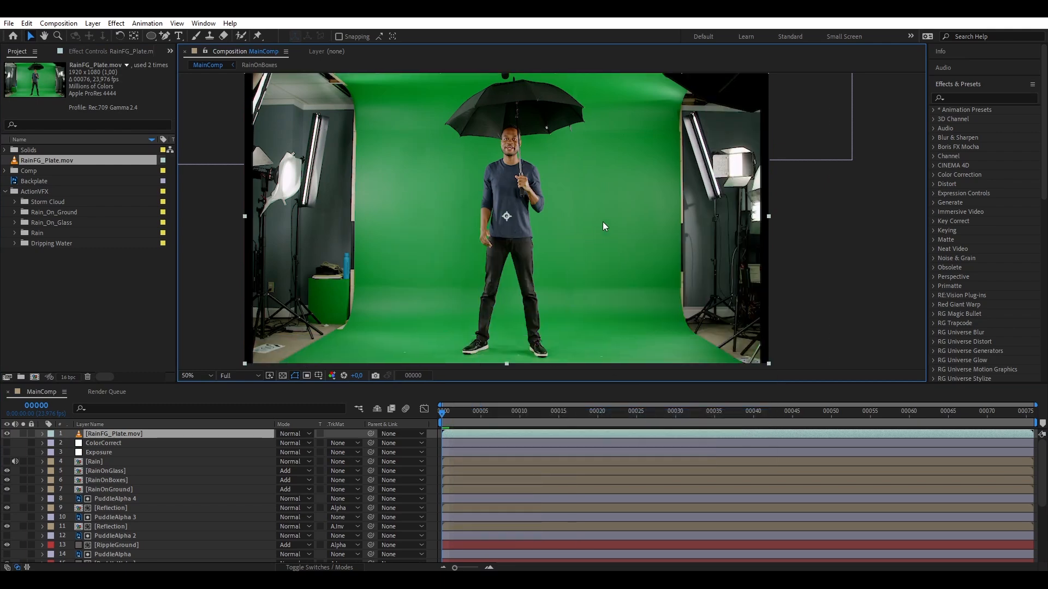
pyautogui.click(983, 97)
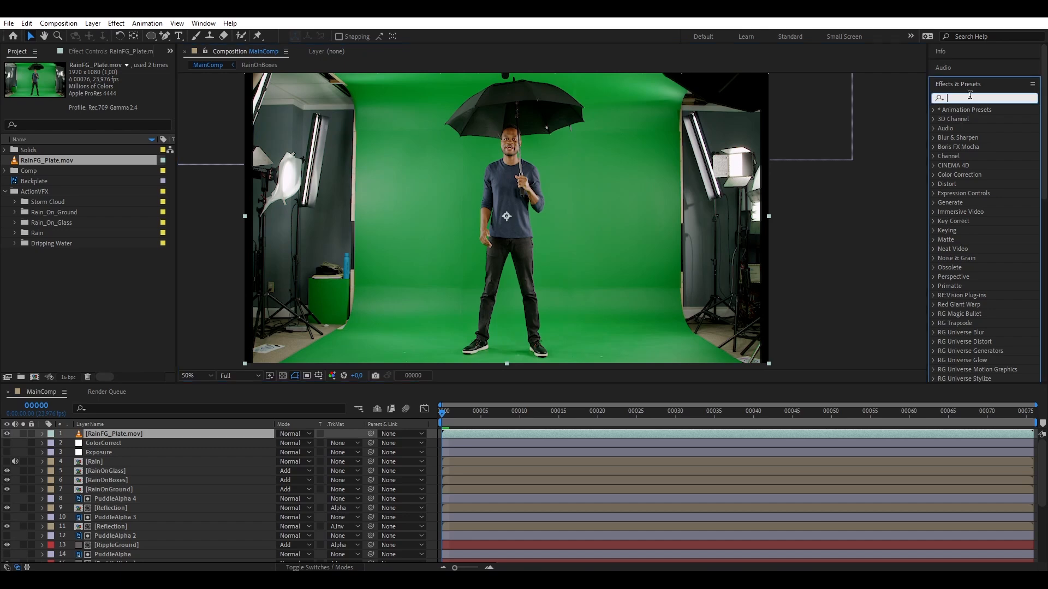
pyautogui.write('keylight')
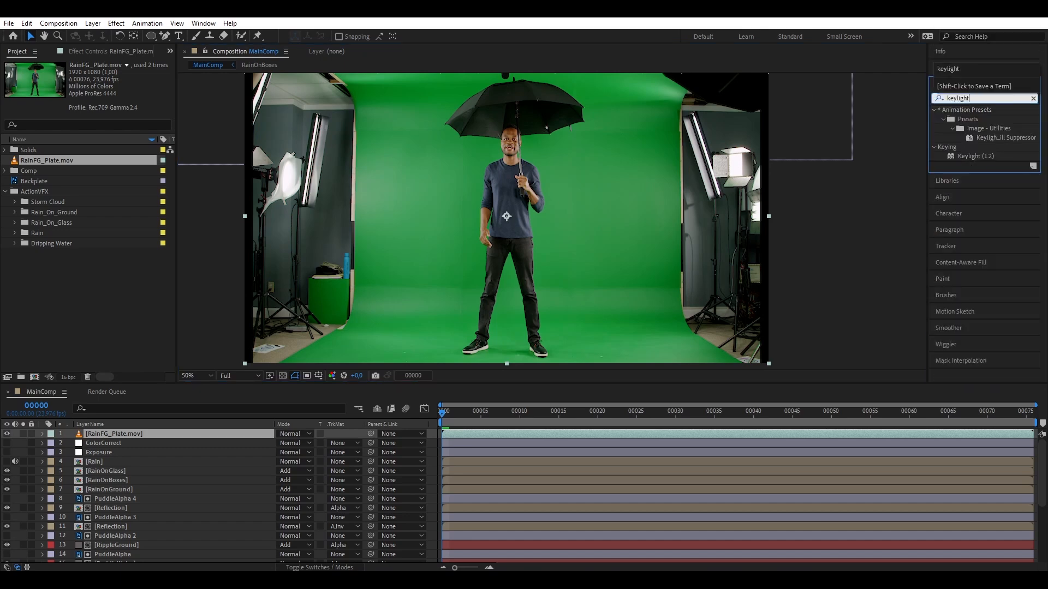
pyautogui.doubleClick(976, 156)
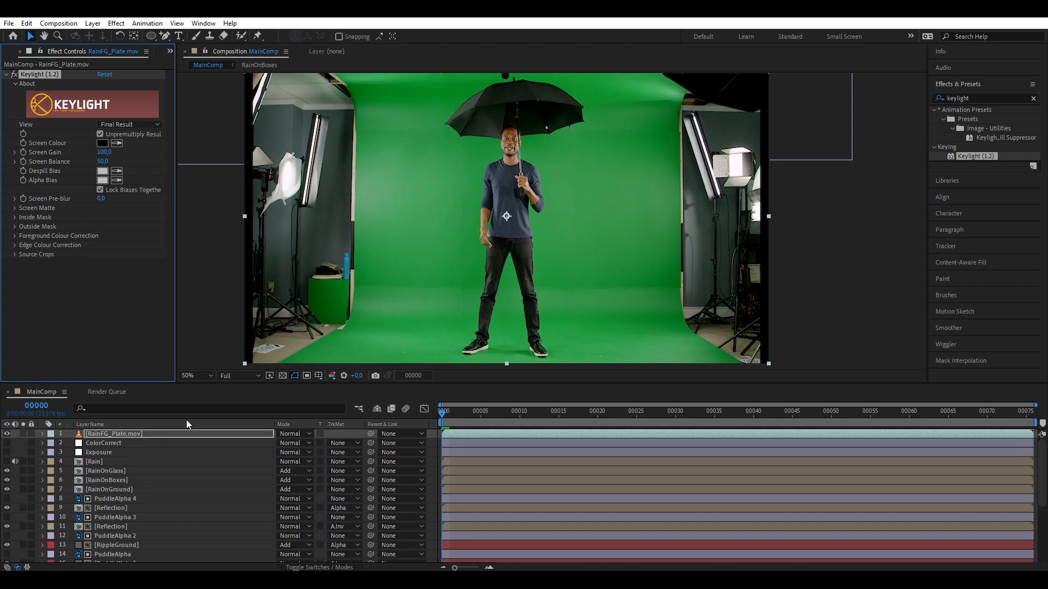
# Sample the green screen colour and view the key as a Screen Matte.
pyautogui.click(102, 142)
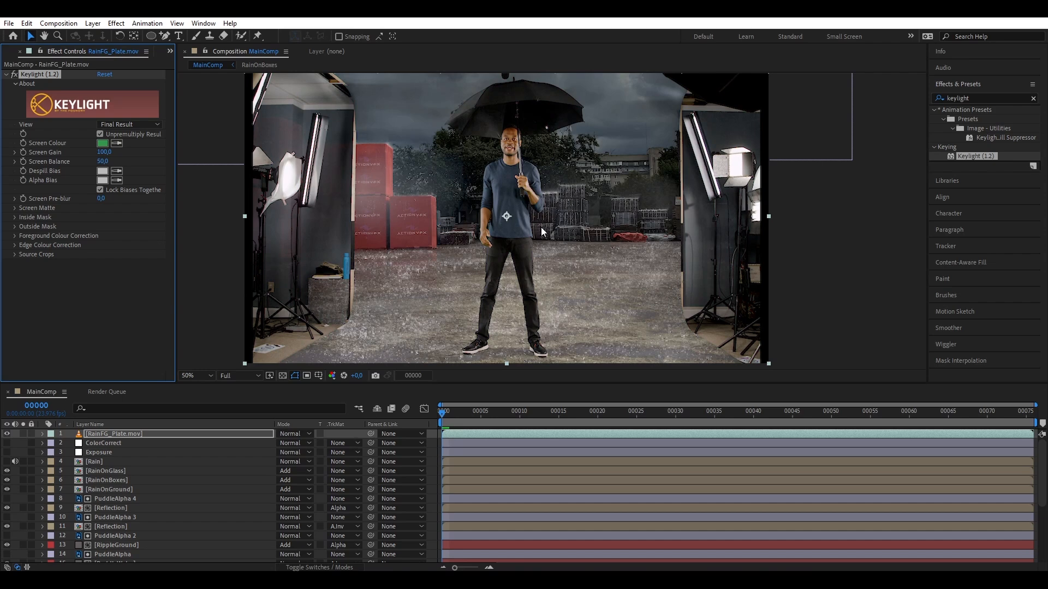
pyautogui.click(129, 124)
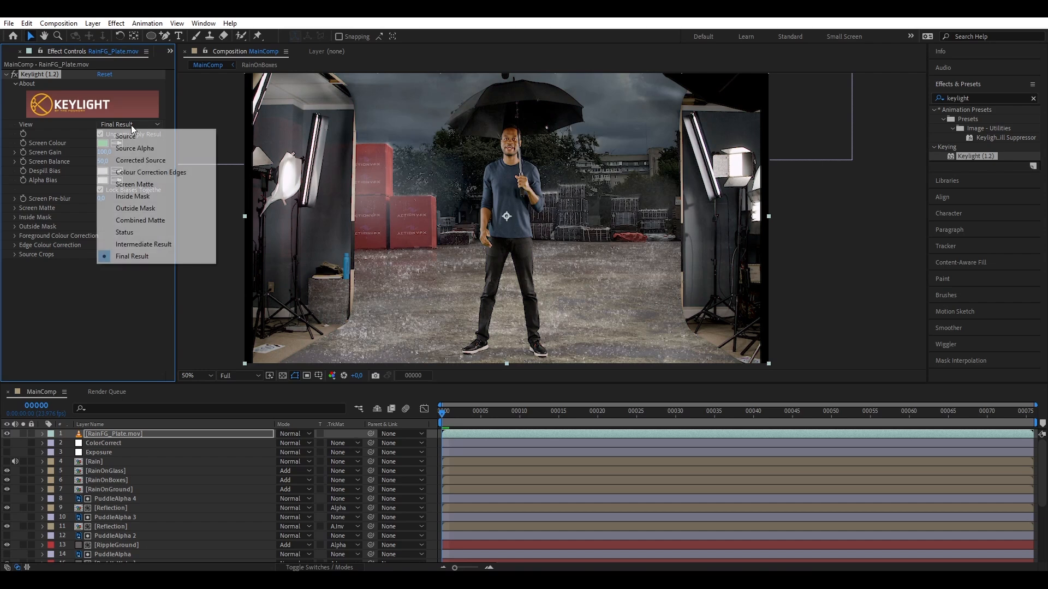
pyautogui.click(133, 183)
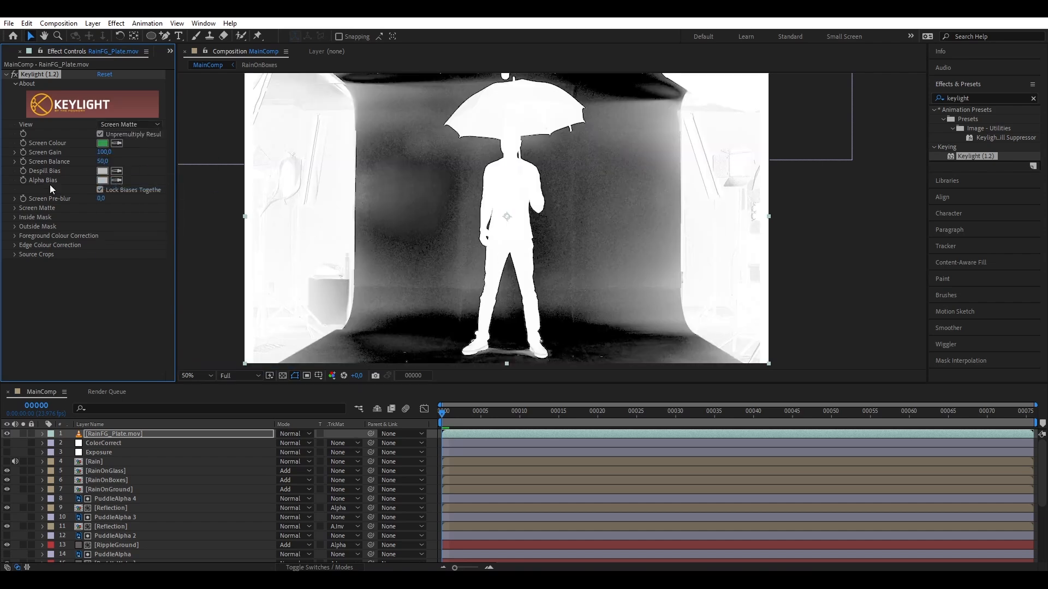
pyautogui.click(14, 207)
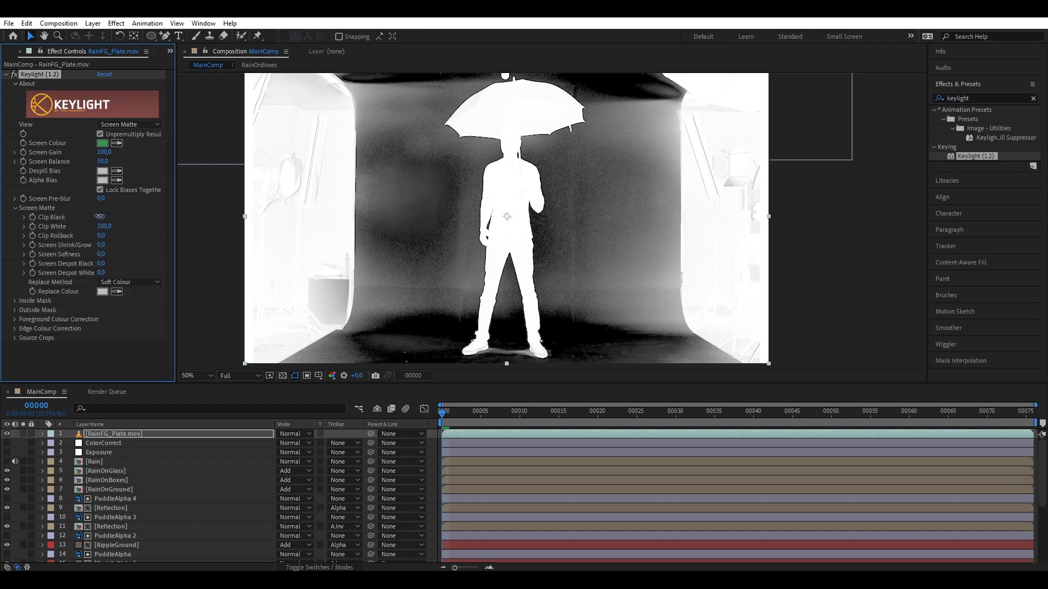
# Tighten the matte with Clip Black 41 and Clip White 87 for a solid silhouette.
pyautogui.moveTo(103, 216); pyautogui.dragTo(110, 216)
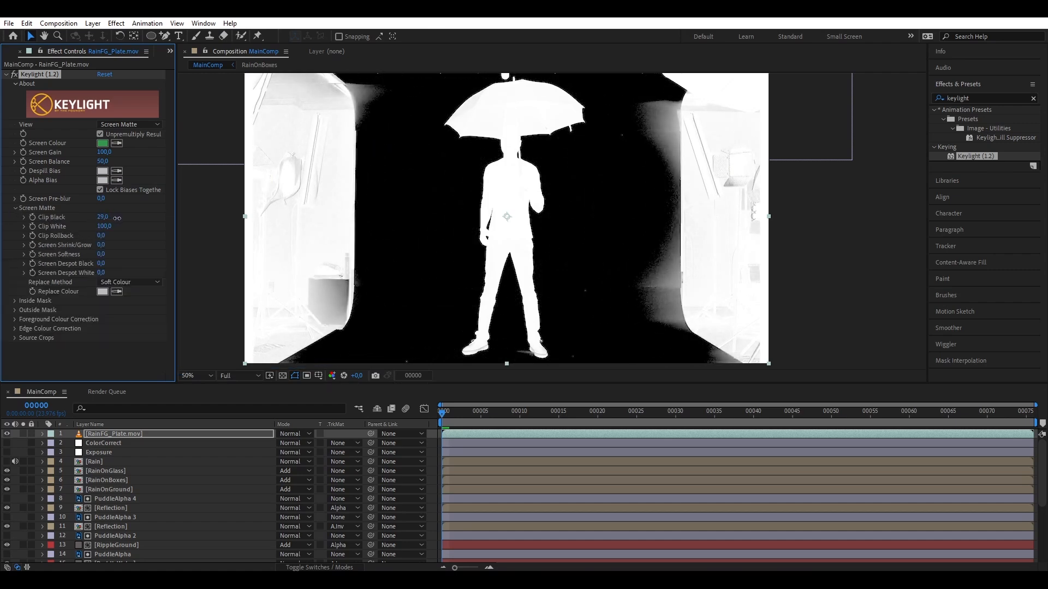
pyautogui.moveTo(102, 216); pyautogui.dragTo(120, 216)
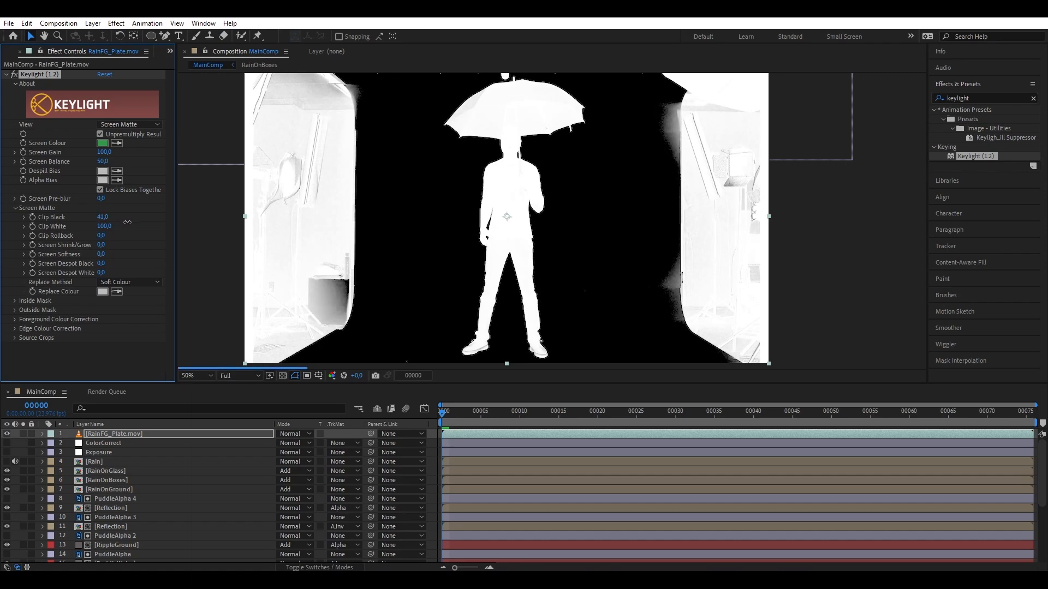
pyautogui.click(194, 375)
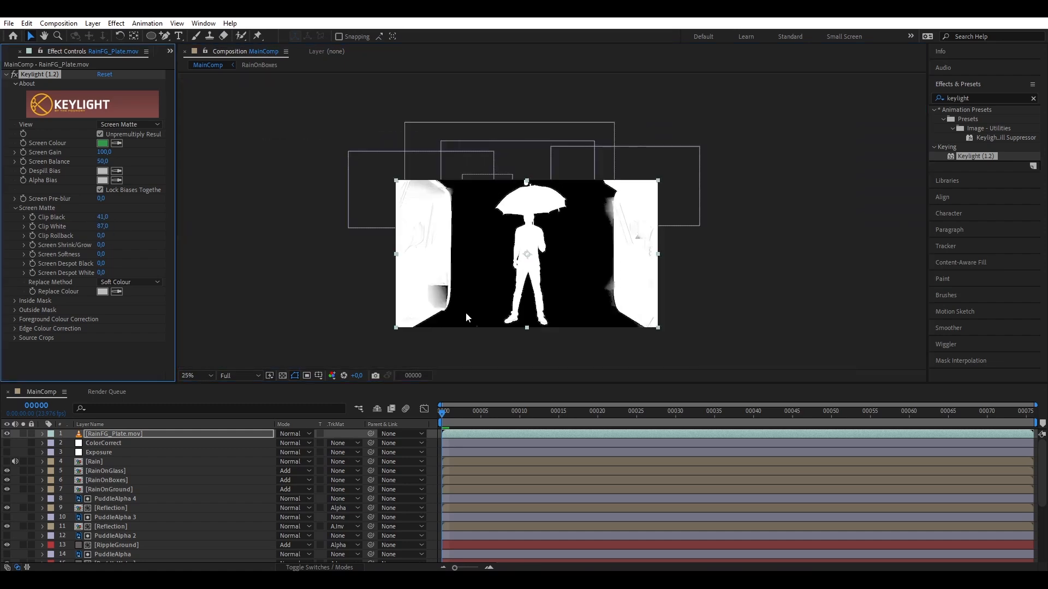
pyautogui.click(190, 375)
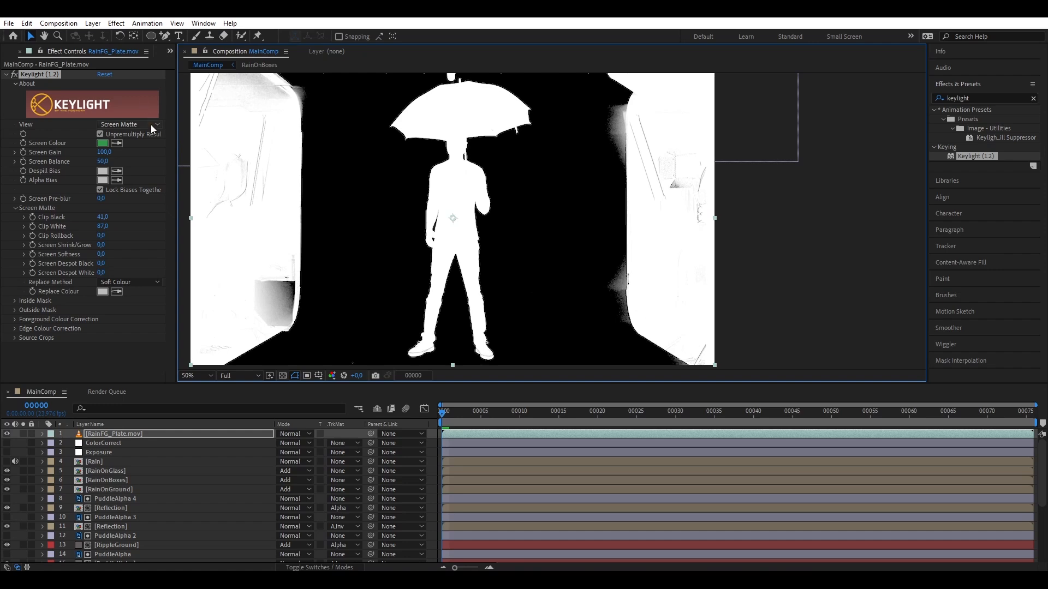
pyautogui.click(129, 125)
pyautogui.write('curves')
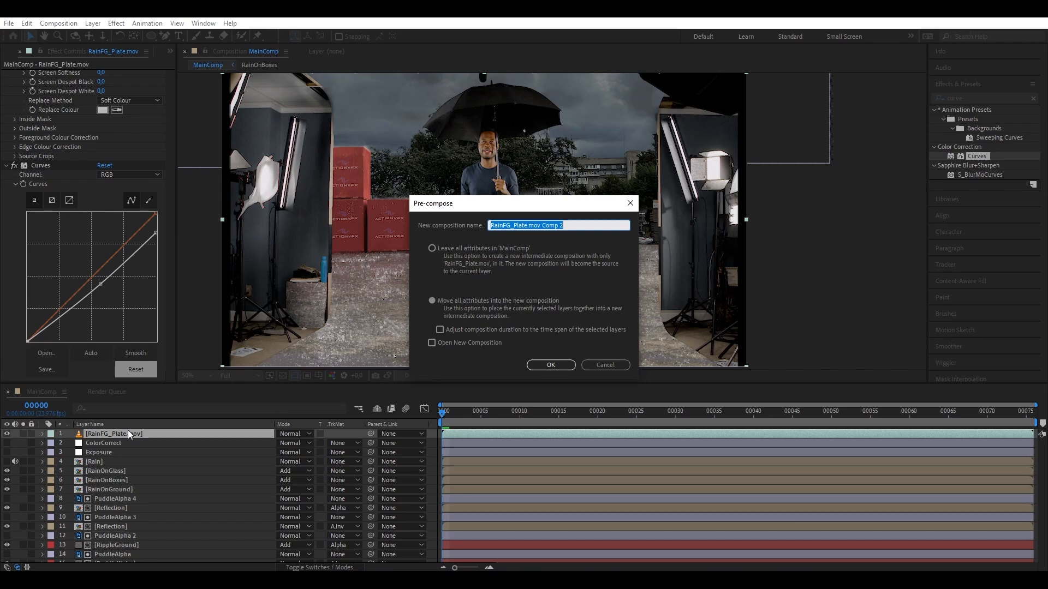
# Precompose the keyed clip into a new composition named PersonComp, moving all attributes.
pyautogui.write('PersonComp')
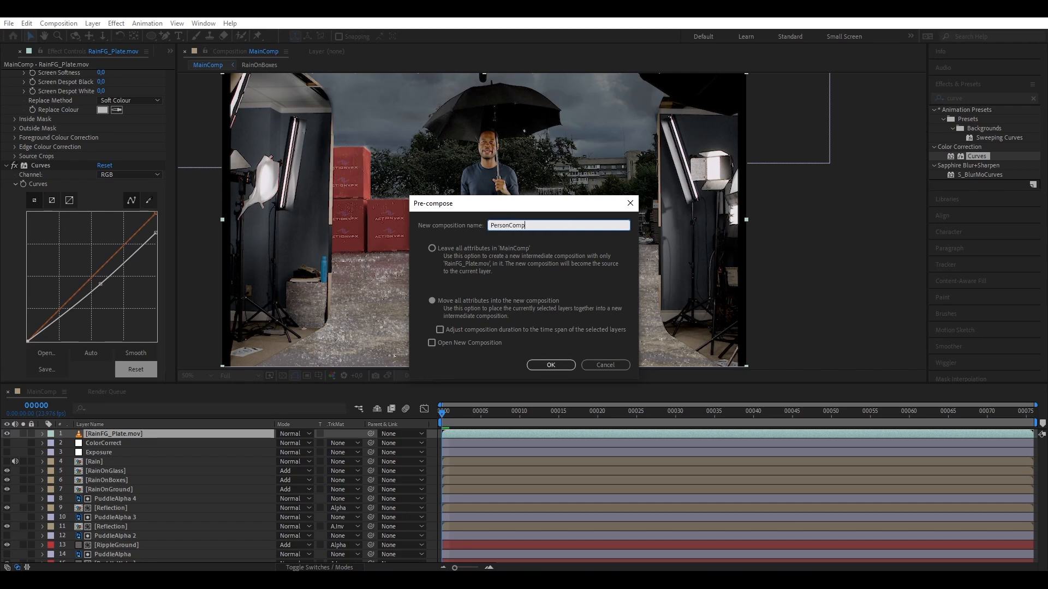
pyautogui.click(550, 364)
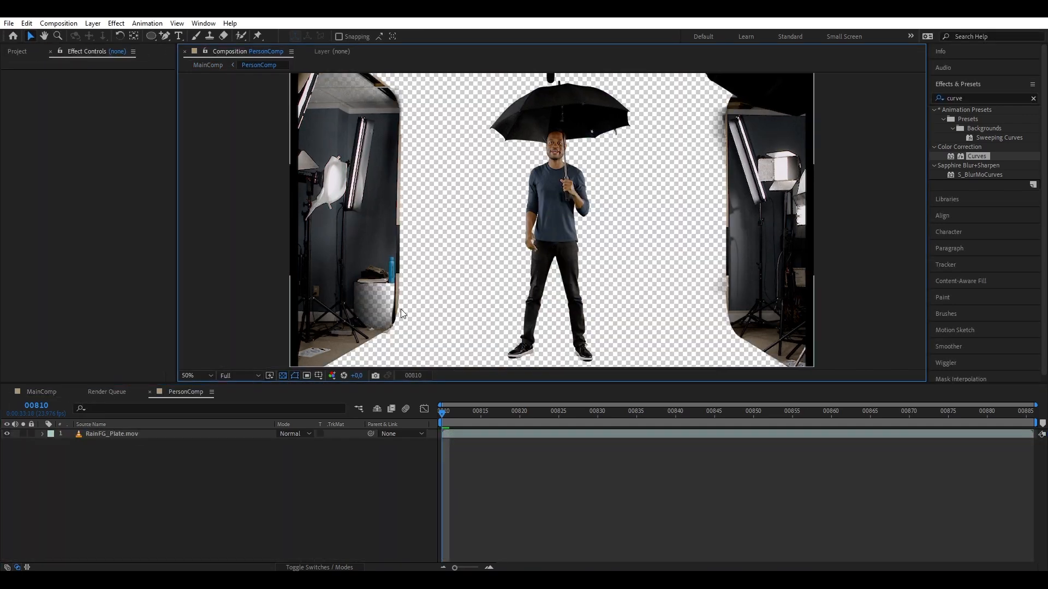
pyautogui.moveTo(498, 268)
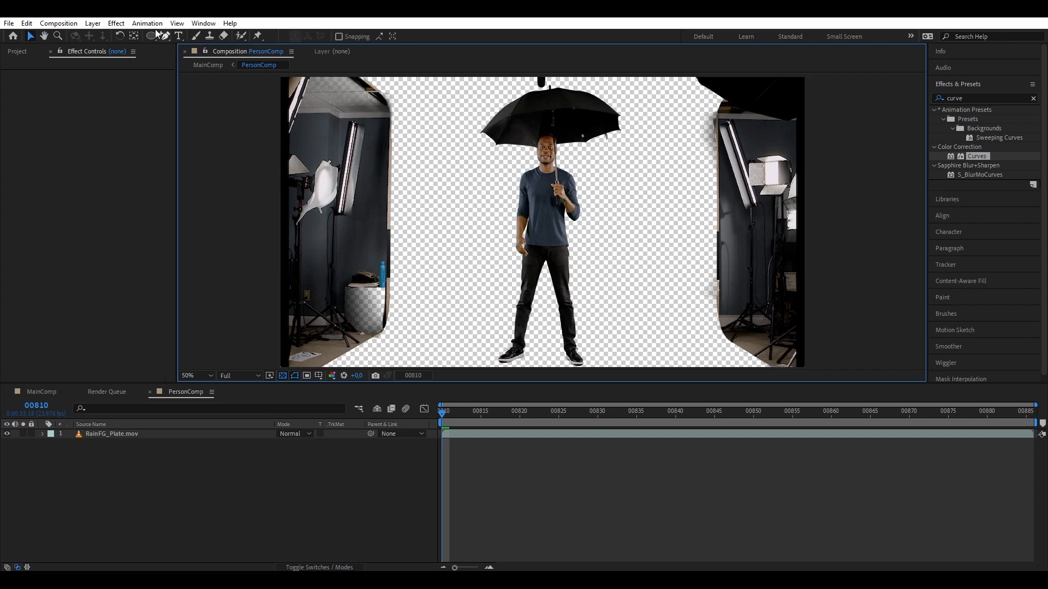
# Draw an inverted mask around the actor and keyframe its path to cut away the studio edges.
pyautogui.click(112, 433)
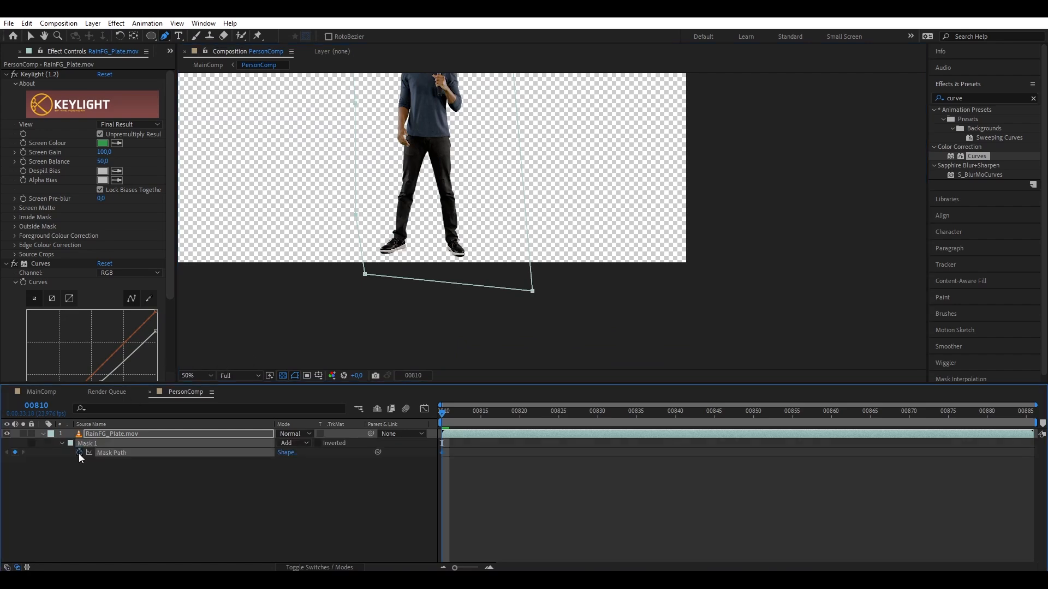
pyautogui.click(753, 412)
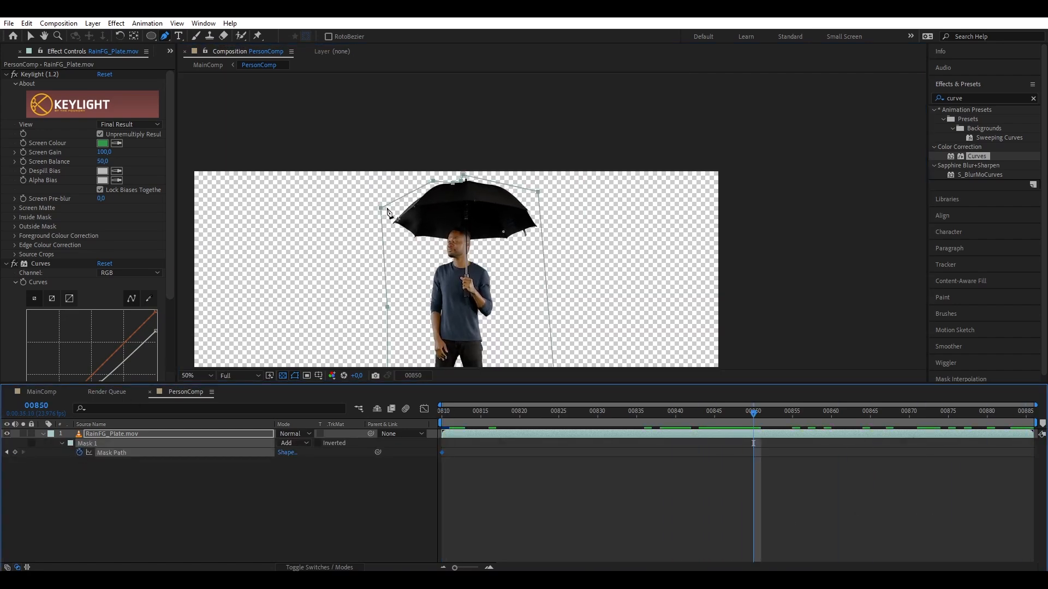
pyautogui.click(480, 410)
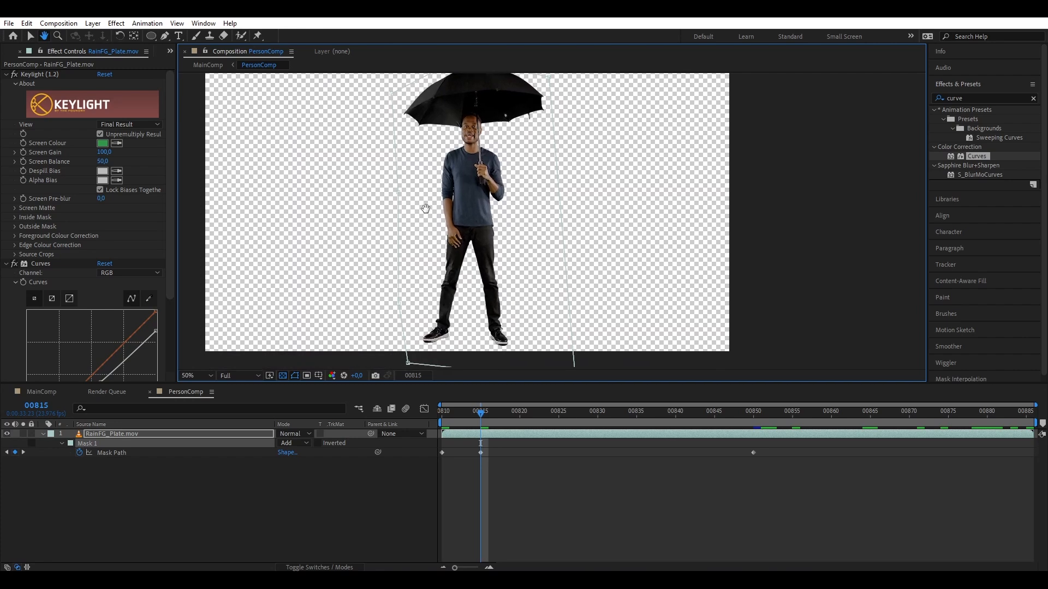
pyautogui.click(886, 413)
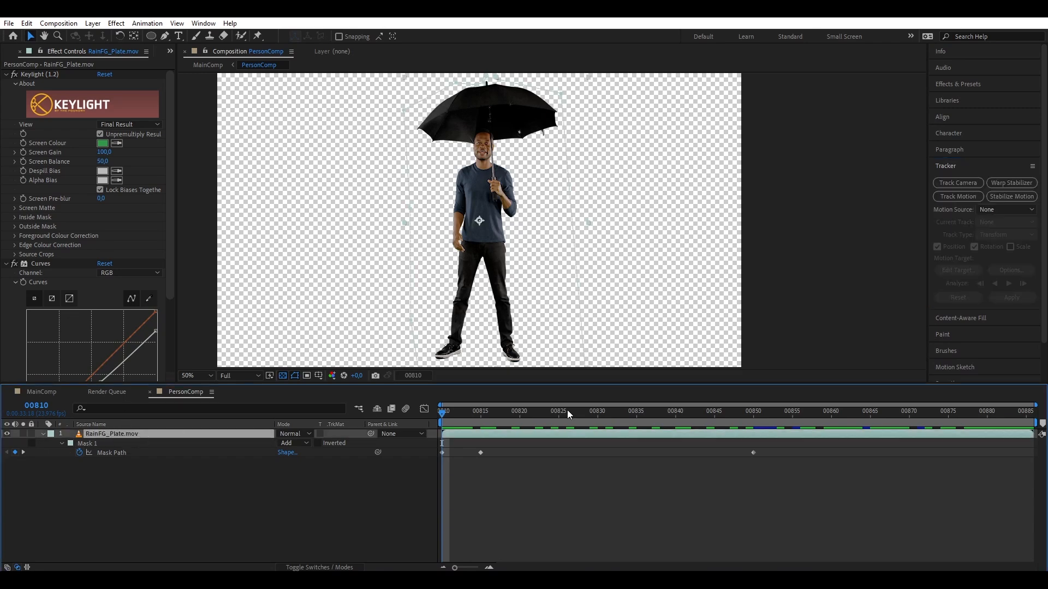
# Track Motion with two track points on the umbrella canopy, analysed forward through the clip.
pyautogui.click(957, 196)
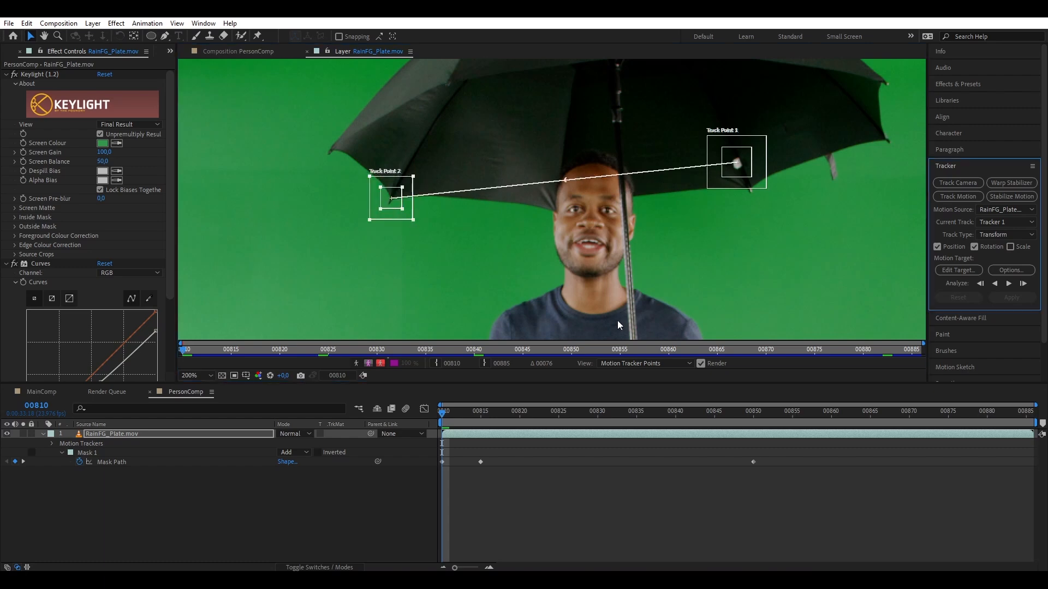
pyautogui.click(1008, 283)
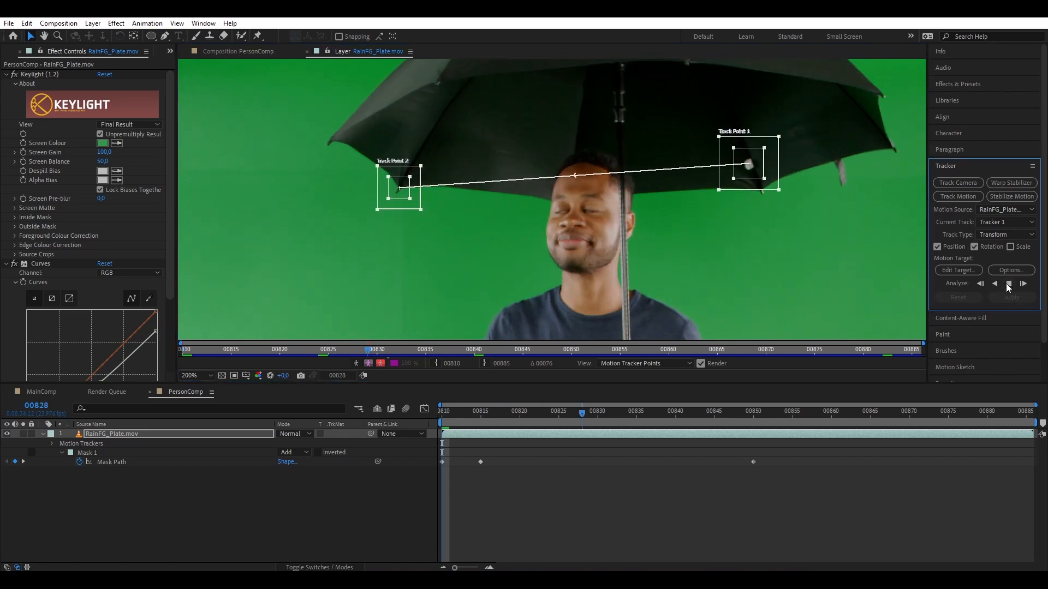
pyautogui.click(1023, 284)
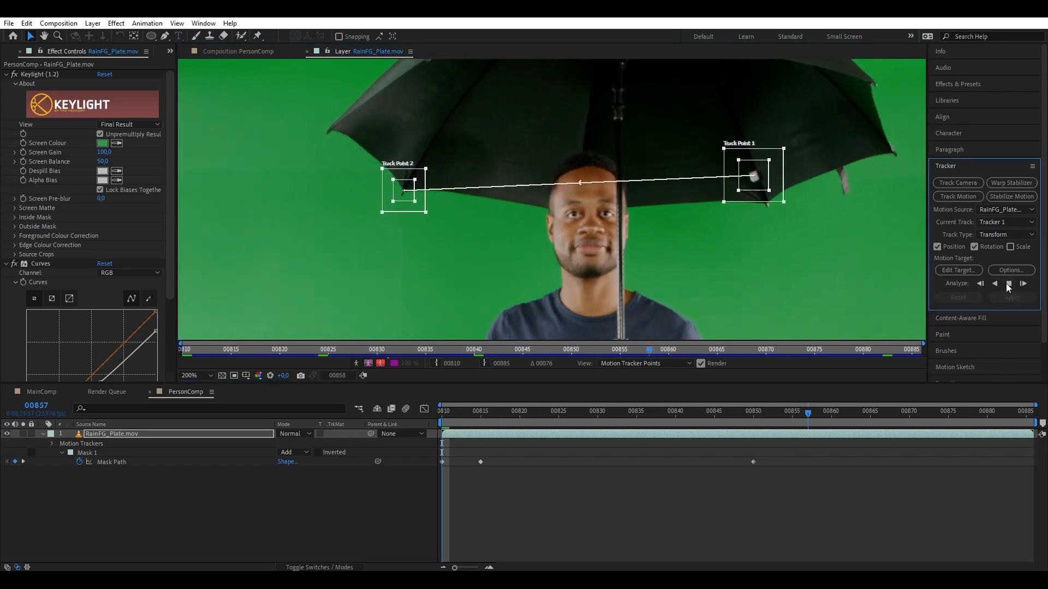
pyautogui.click(1008, 284)
pyautogui.write('BackRainTrack')
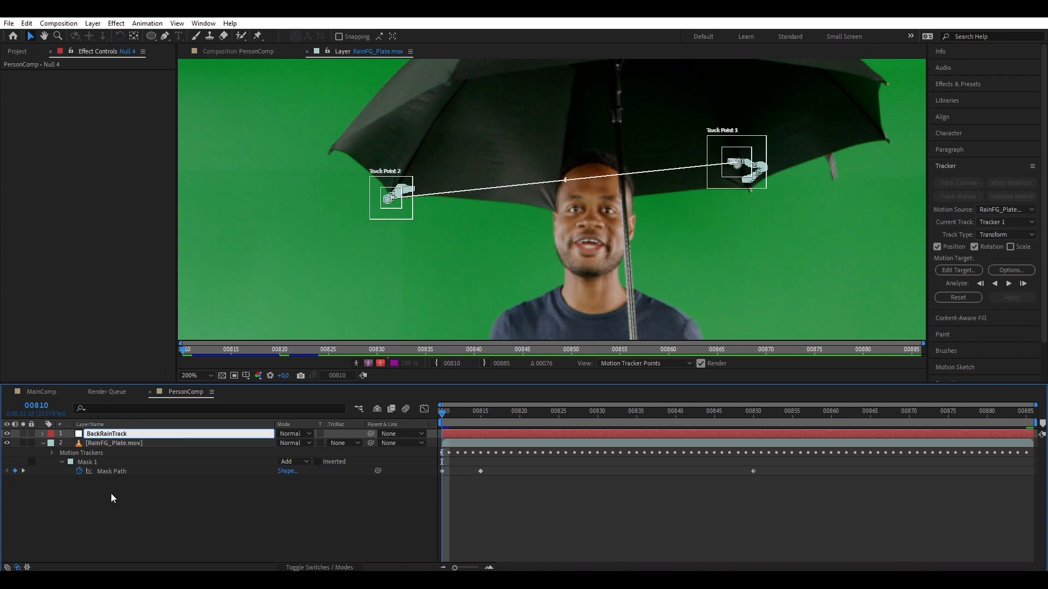
# Target the BackRainTrack null and apply the umbrella tracking data to it.
pyautogui.click(958, 269)
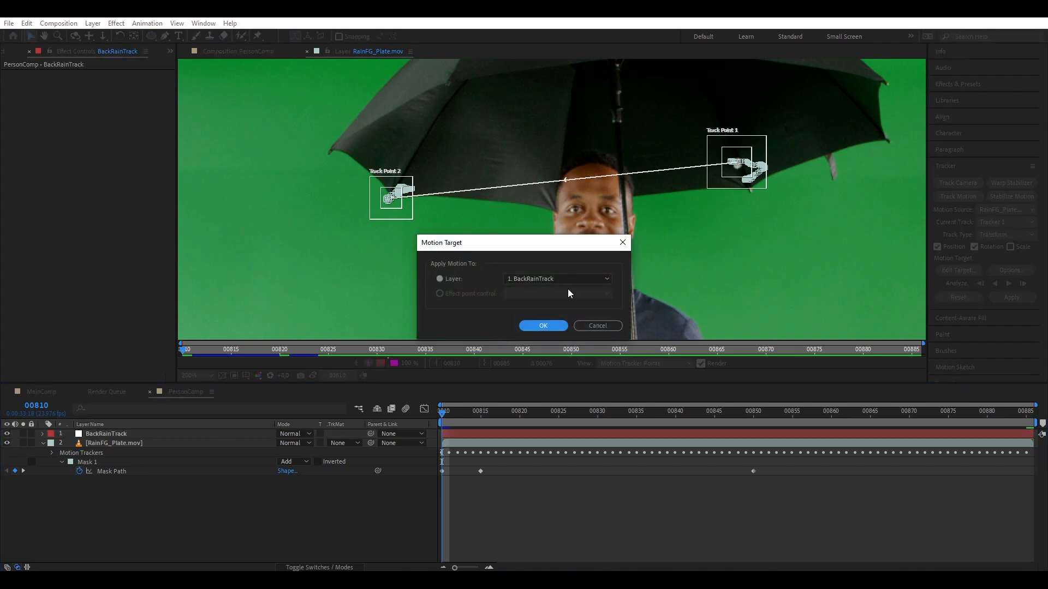
pyautogui.click(543, 326)
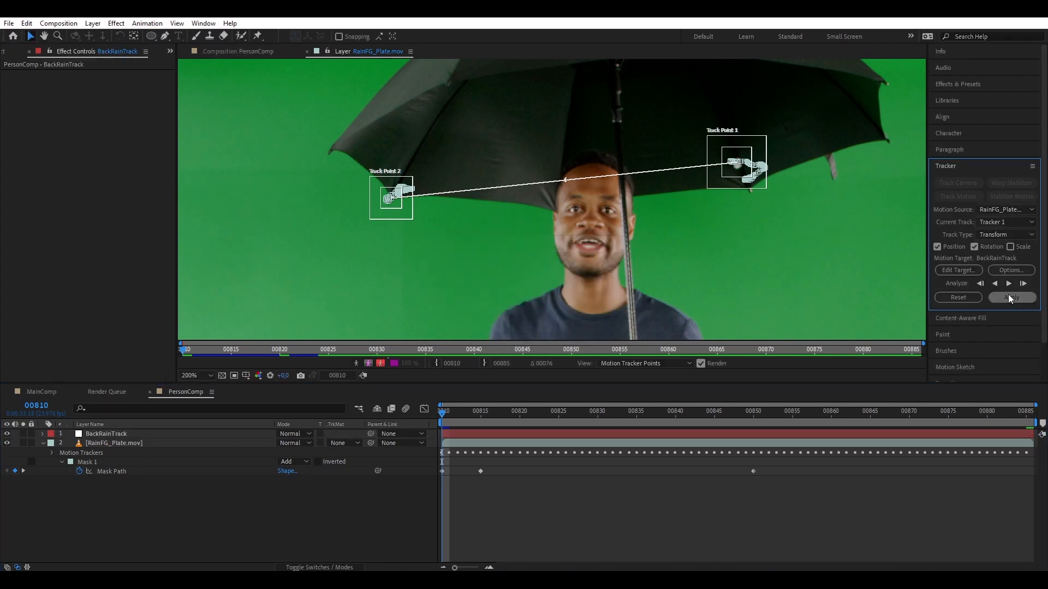
pyautogui.click(1011, 296)
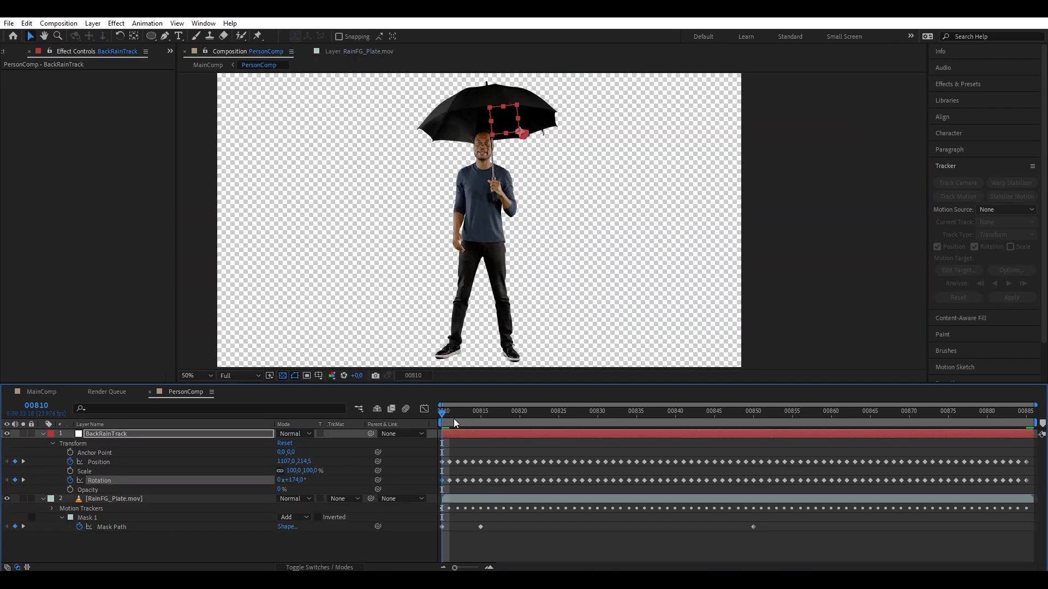
pyautogui.click(18, 51)
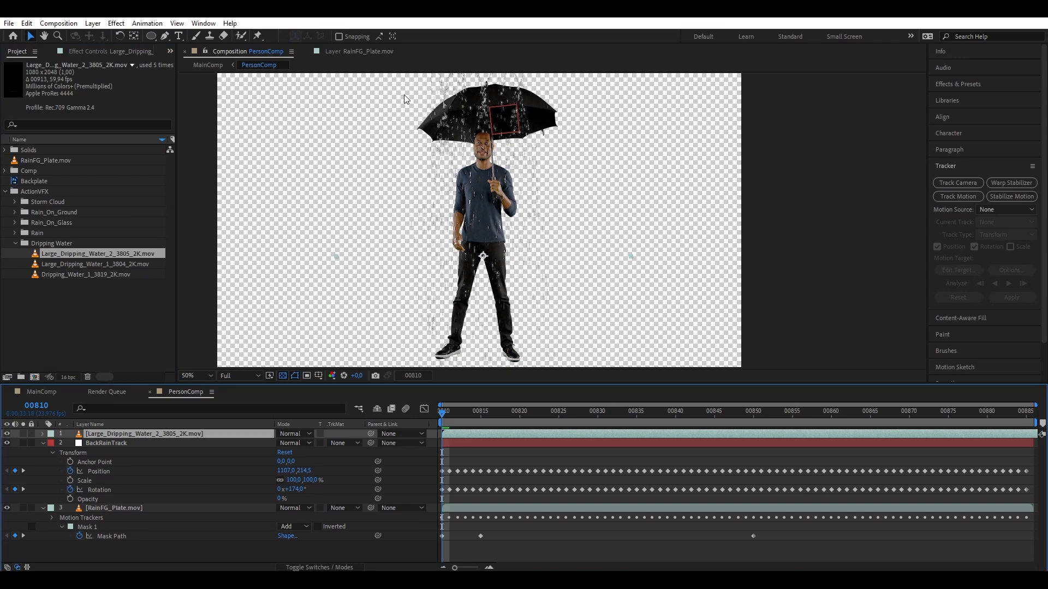
# Add two Large Dripping Water clips to PersonComp over black and scale them down.
pyautogui.click(283, 375)
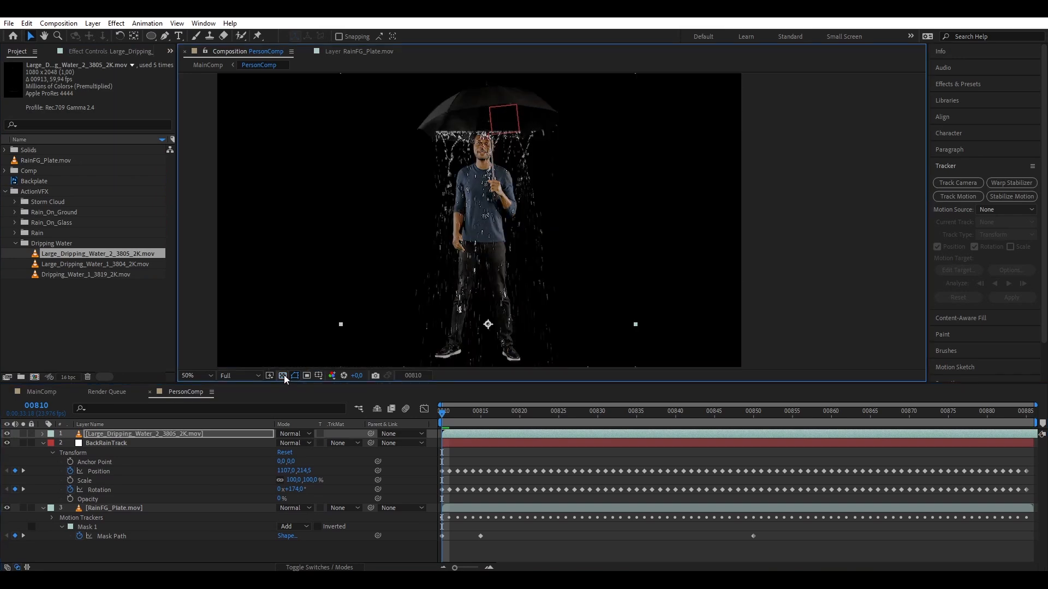
pyautogui.click(282, 375)
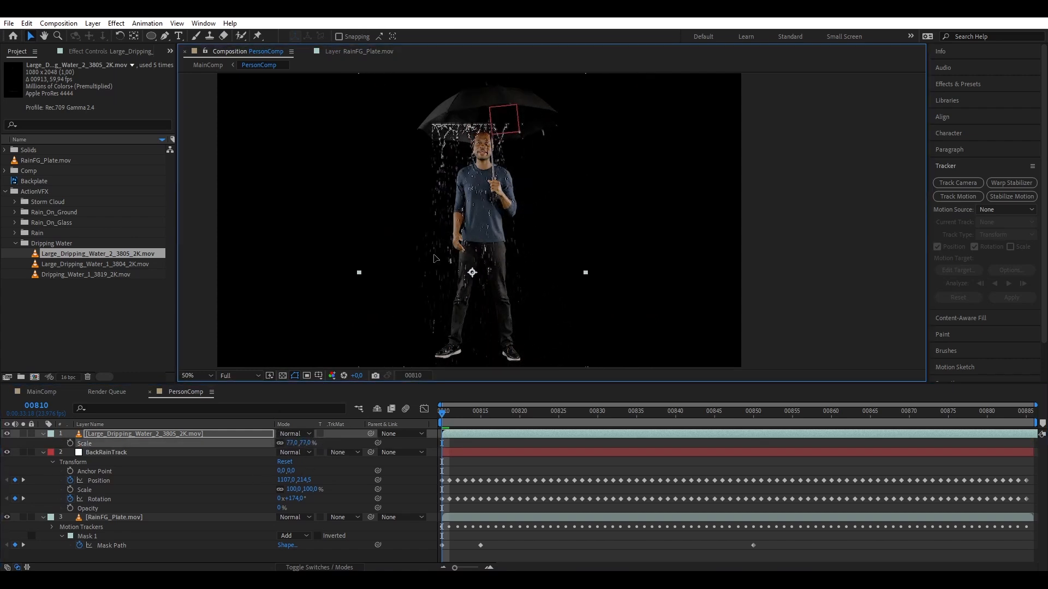
pyautogui.click(112, 546)
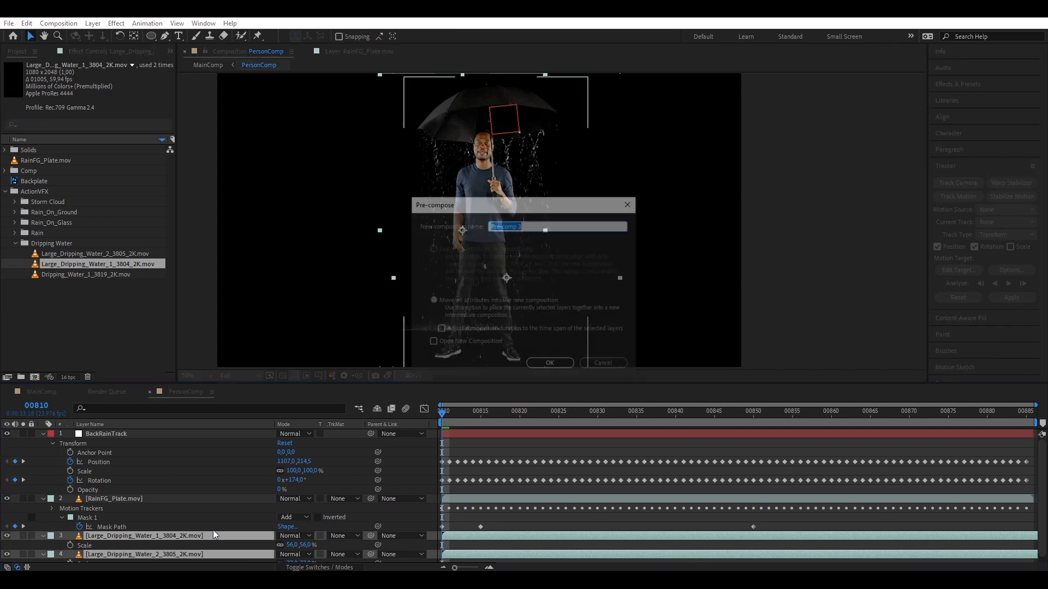
# Precompose the water clips as RainBack and parent it to the BackRainTrack null.
pyautogui.write('RainBack')
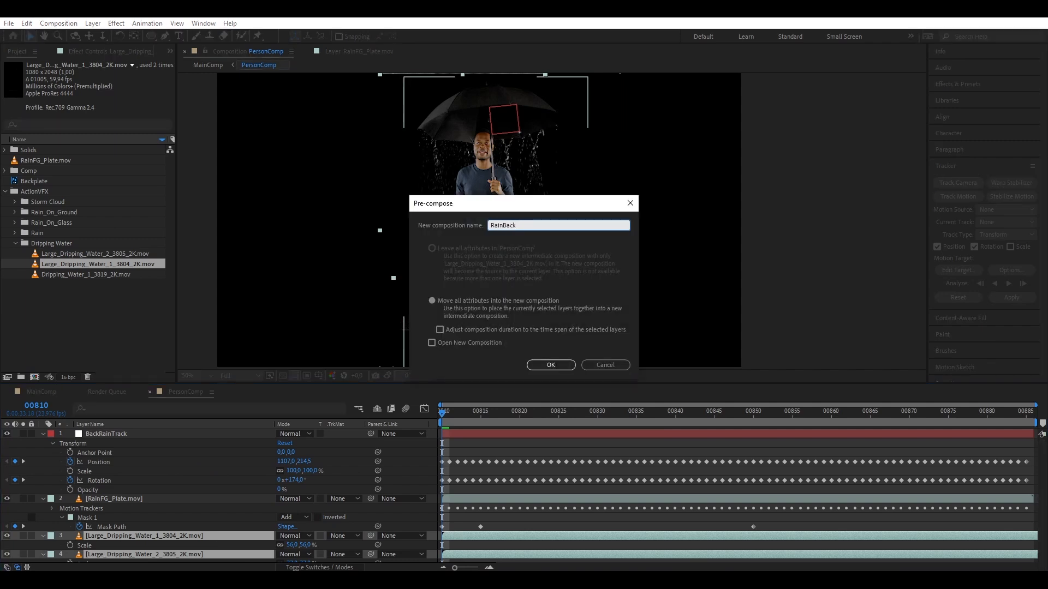
pyautogui.click(550, 364)
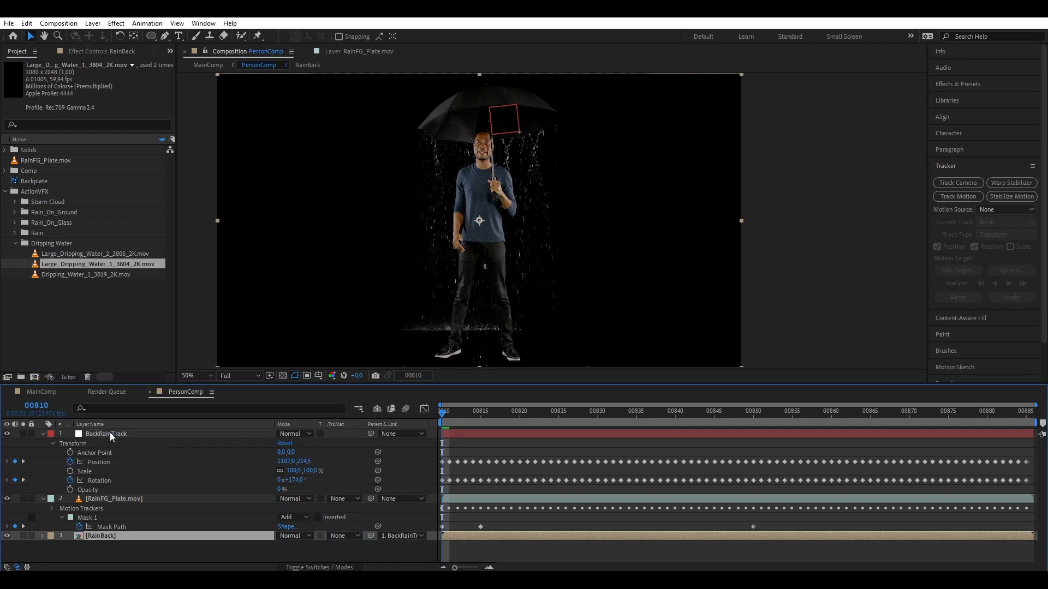
pyautogui.click(926, 411)
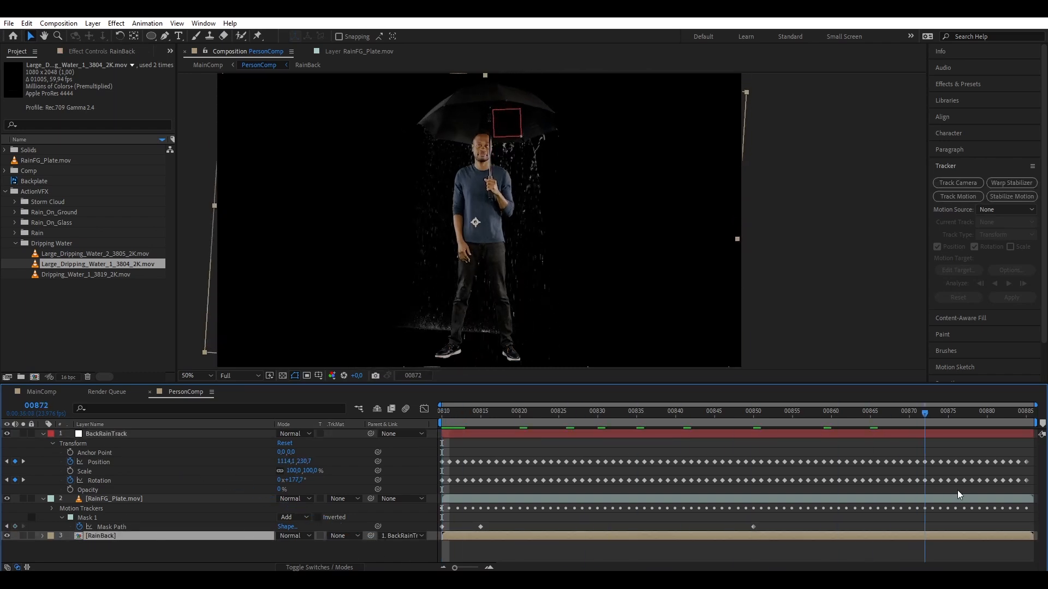
pyautogui.click(442, 412)
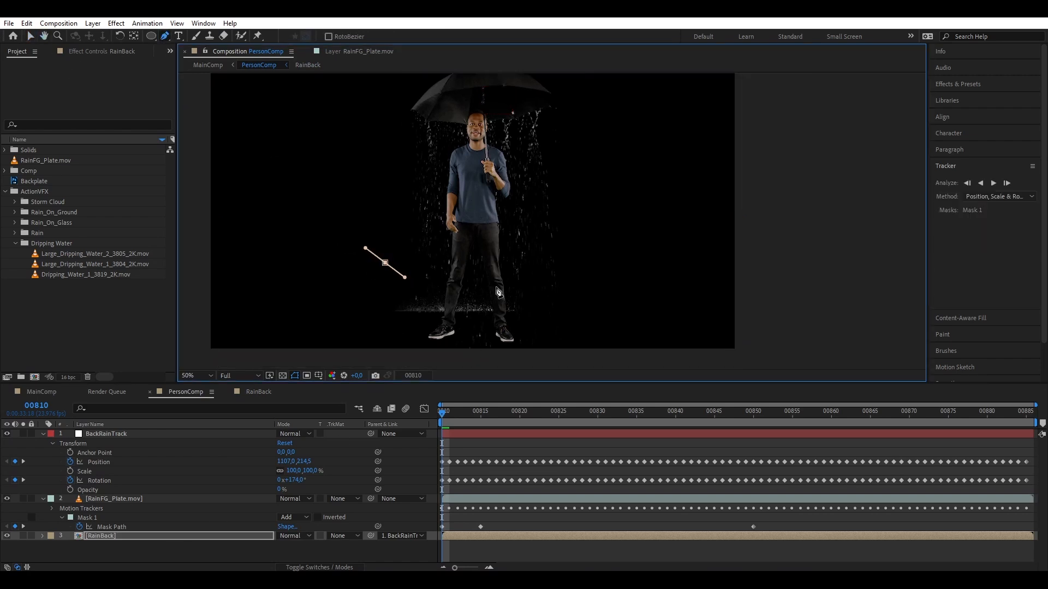
# Draw a Subtract mask over the lower frame on RainBack and raise Mask Feather around the feet.
pyautogui.click(293, 546)
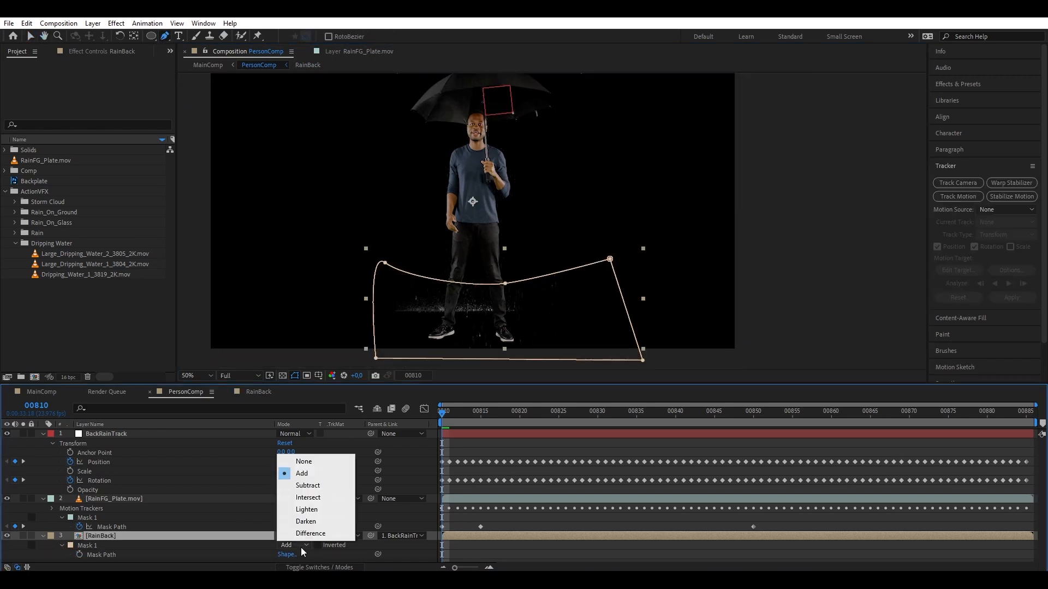
pyautogui.click(308, 486)
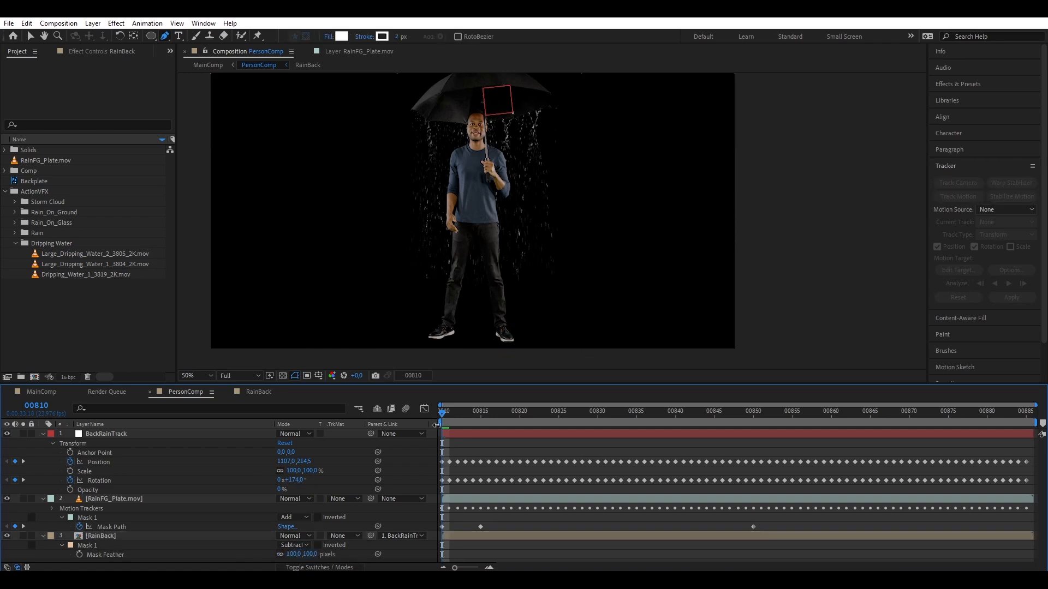
pyautogui.click(776, 411)
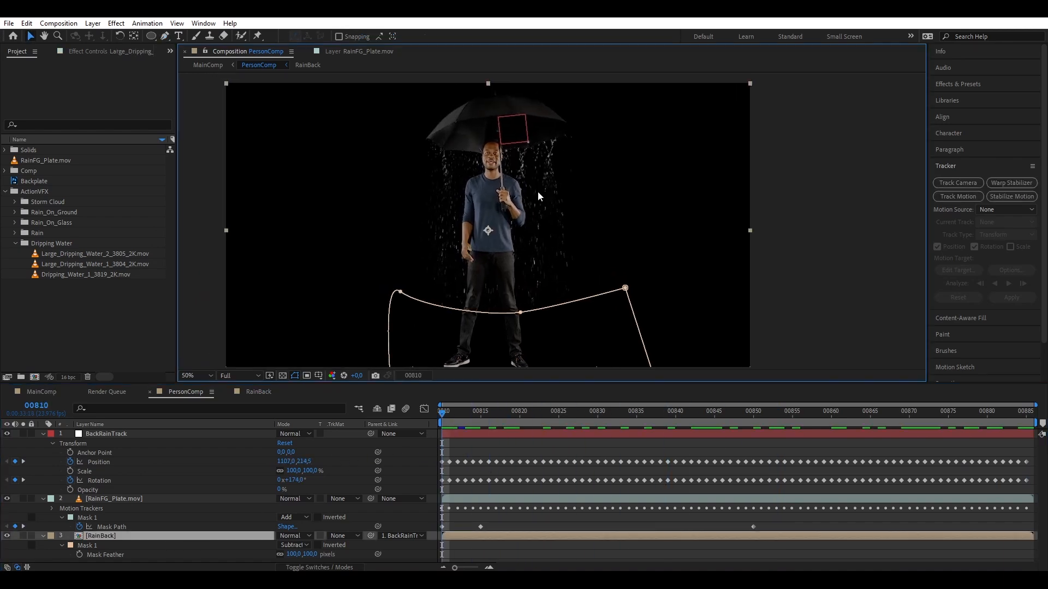
# Track the umbrella on the RainFG_Plate layer with a second two-point tracker.
pyautogui.click(113, 499)
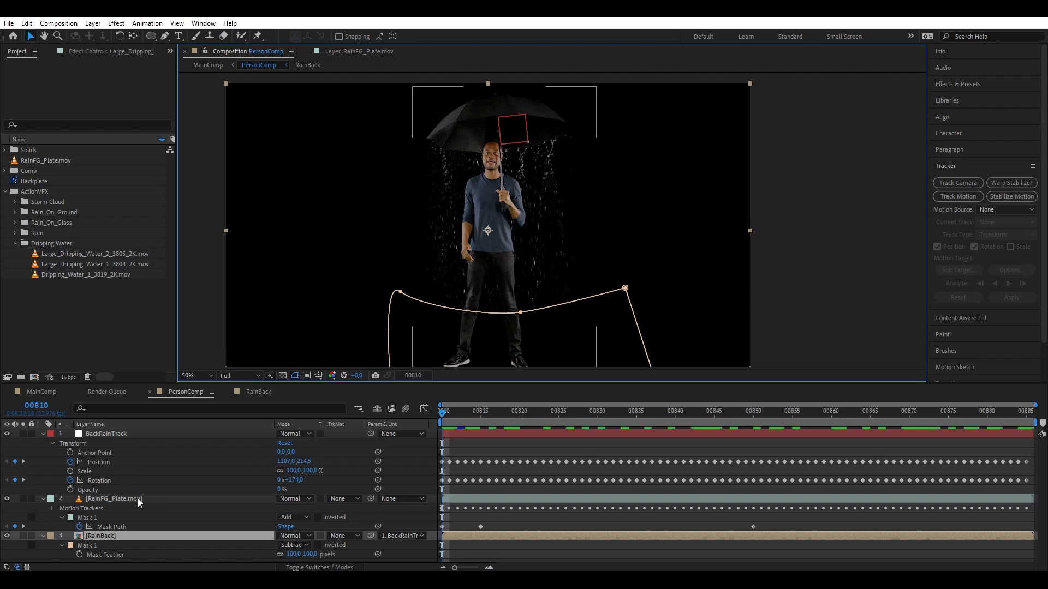
pyautogui.click(100, 535)
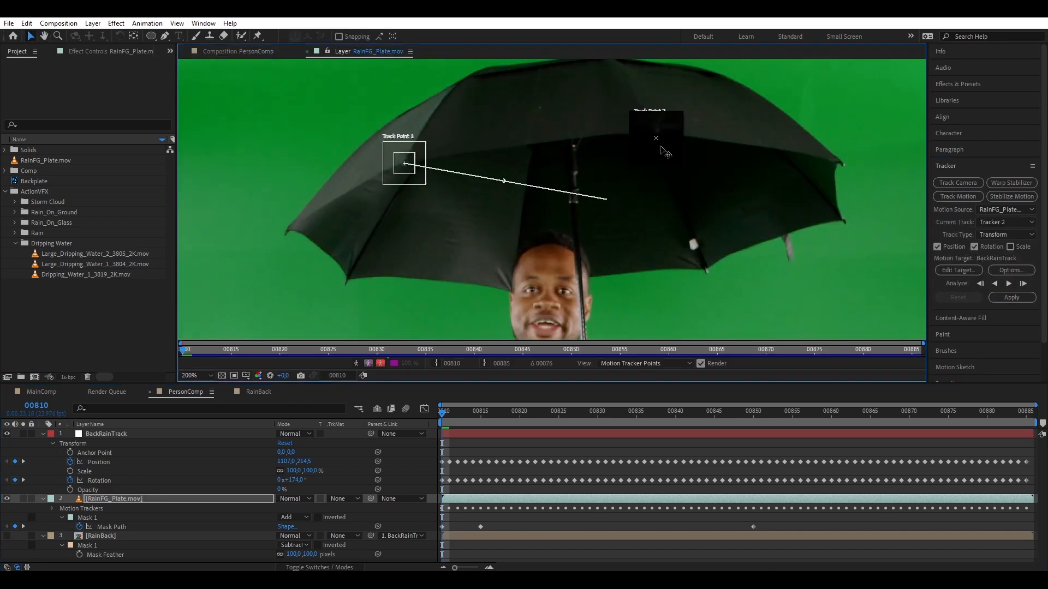
pyautogui.click(1023, 284)
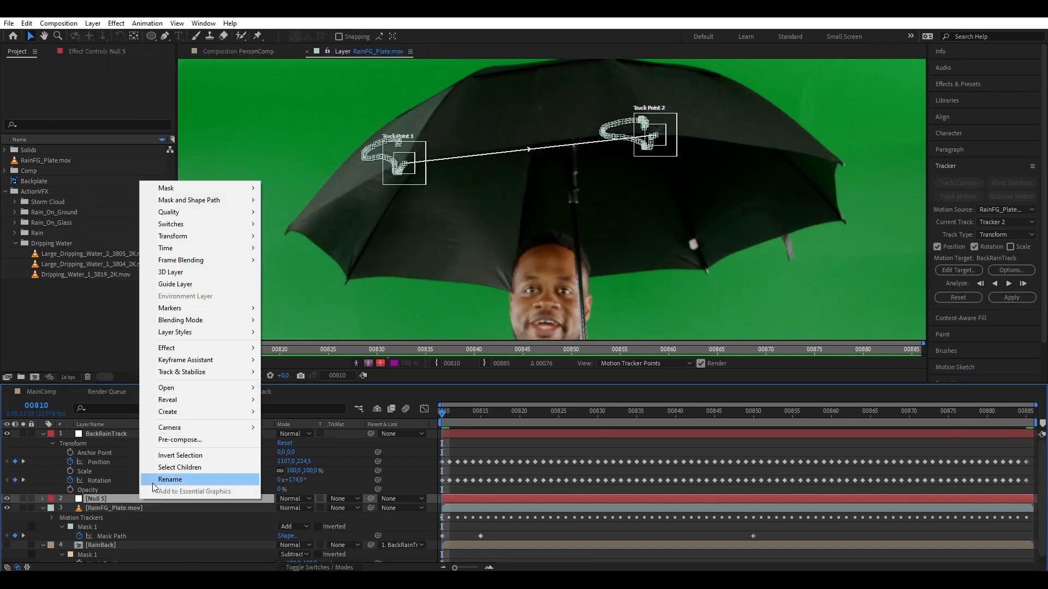
# Rename the new null FrontRainTrack and apply the track to it via Edit Target.
pyautogui.click(171, 479)
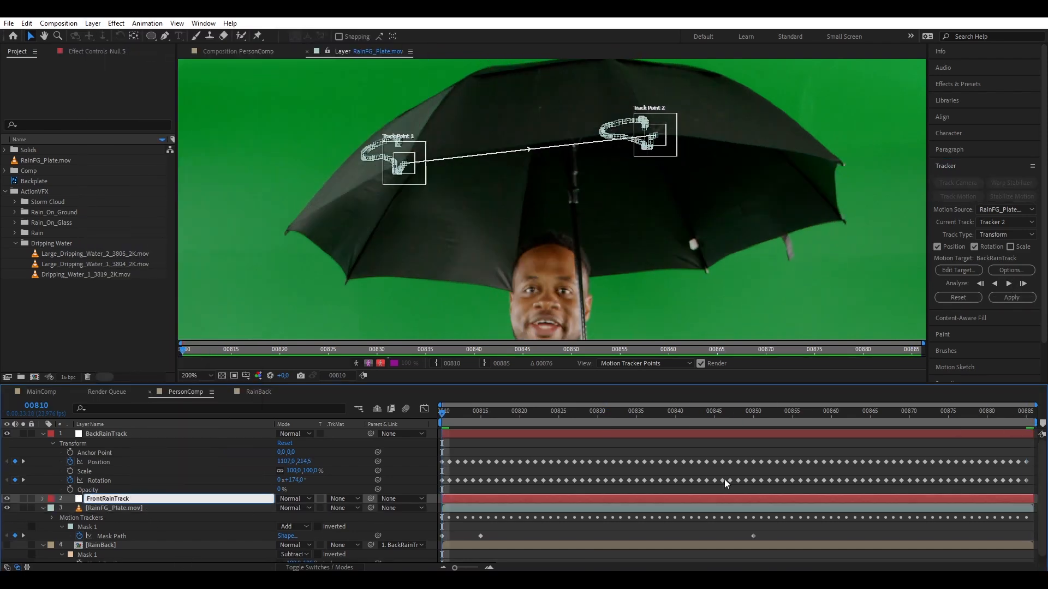
pyautogui.click(957, 269)
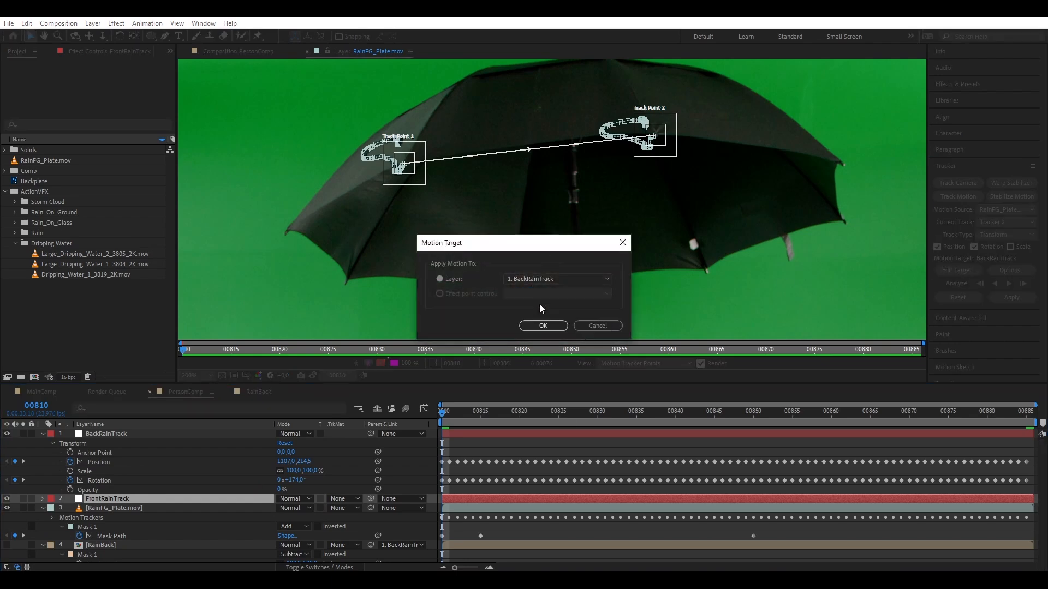
pyautogui.click(542, 325)
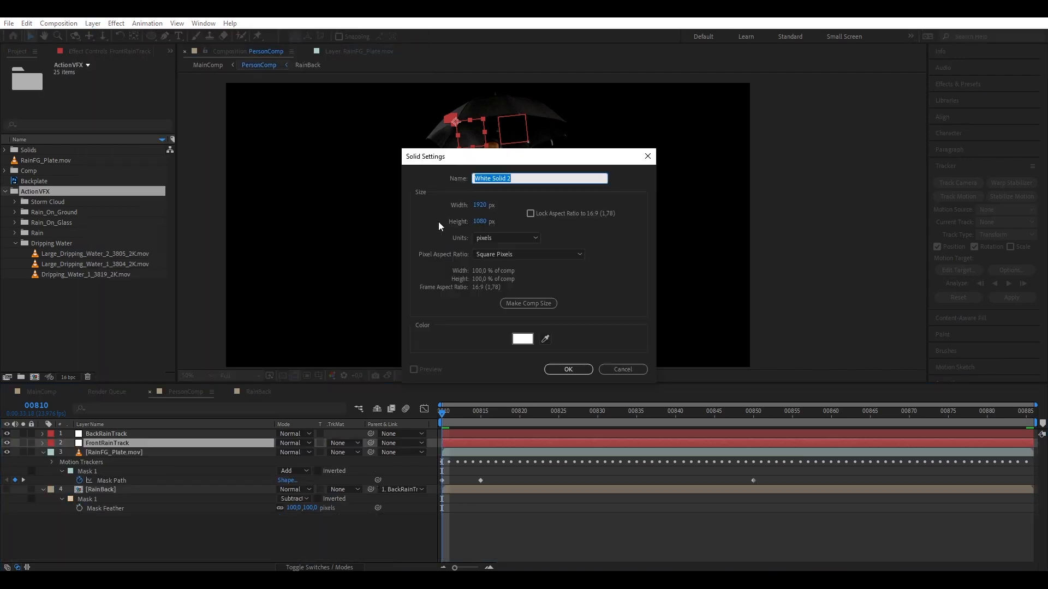
# Create the UmbrellaMatte solid, hide it and pen-mask the umbrella canopy.
pyautogui.click(568, 369)
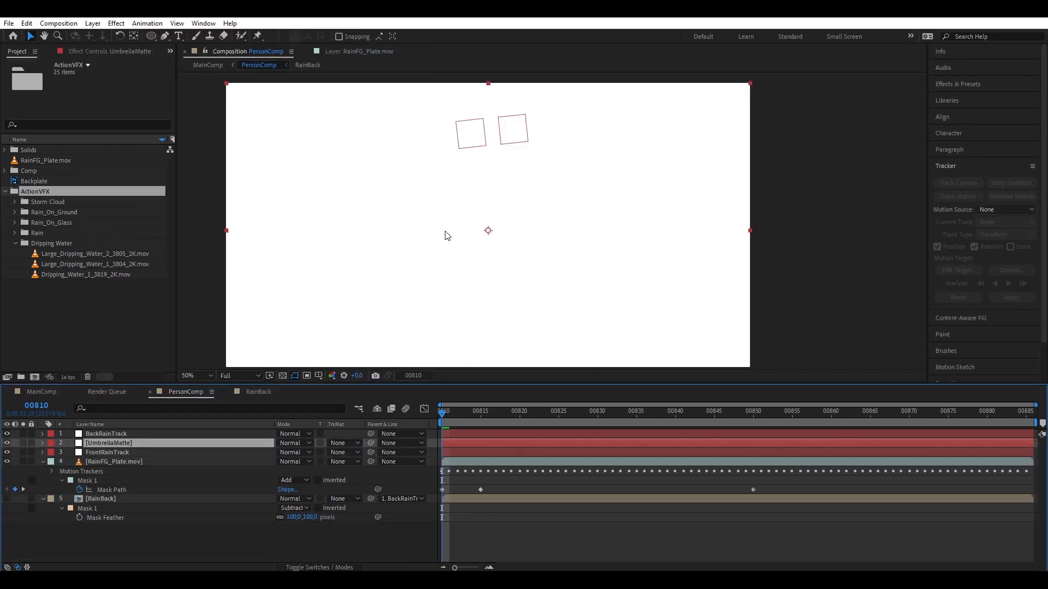
pyautogui.click(6, 434)
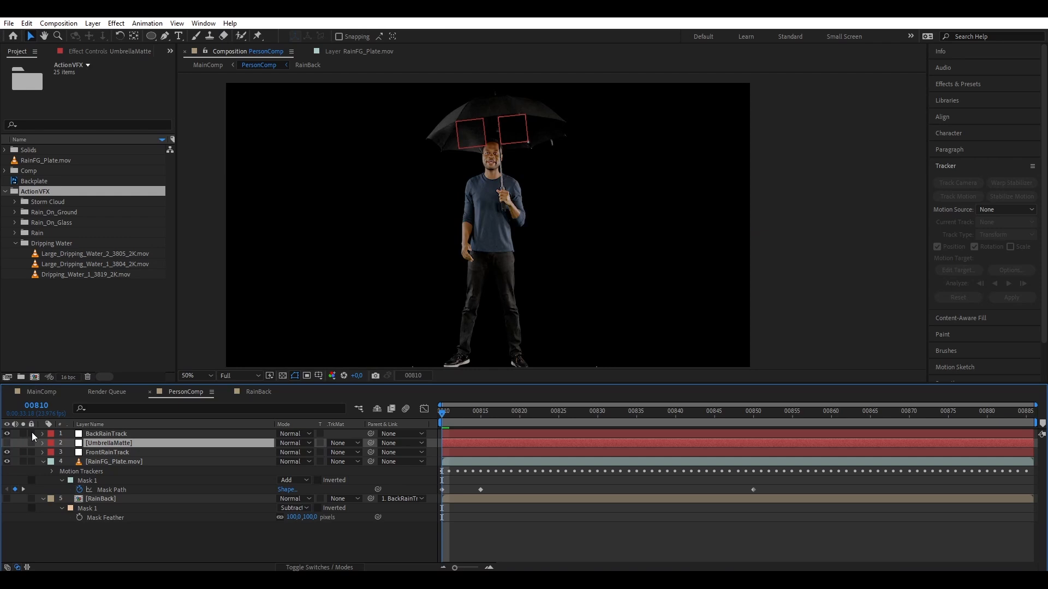
pyautogui.click(195, 374)
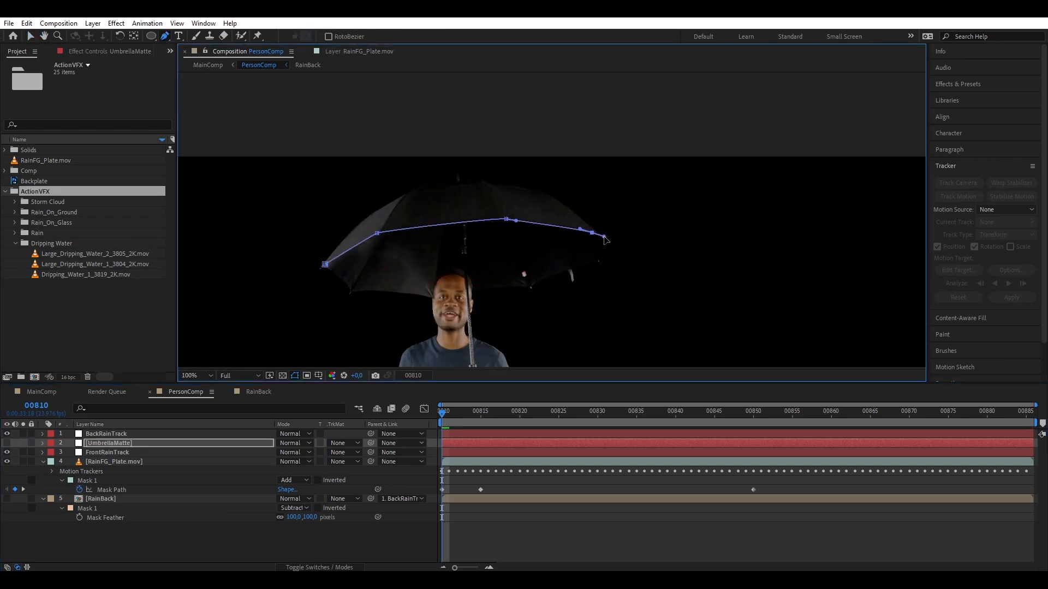
pyautogui.click(192, 374)
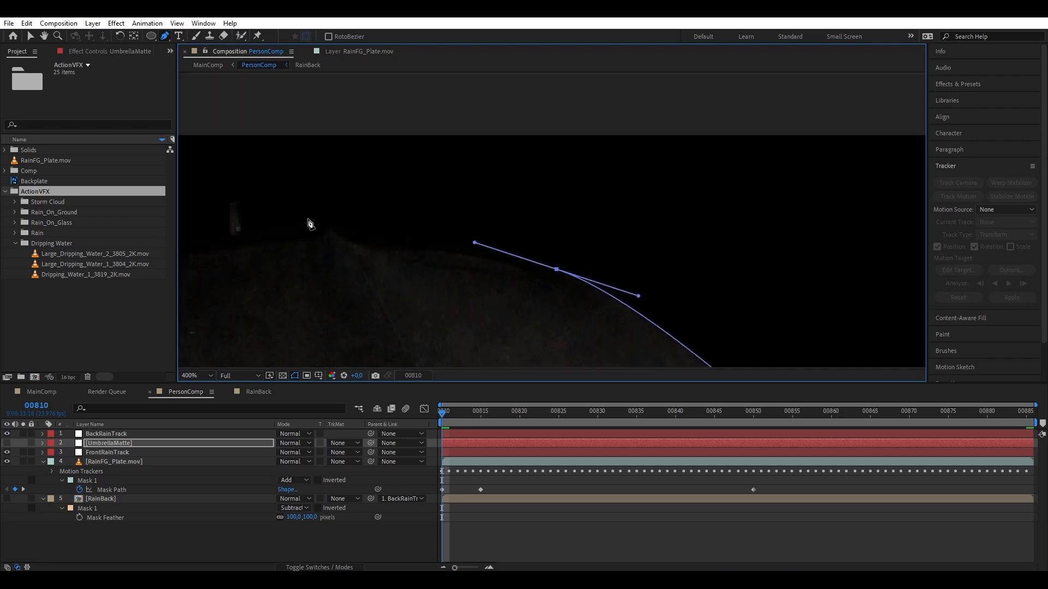
pyautogui.click(190, 375)
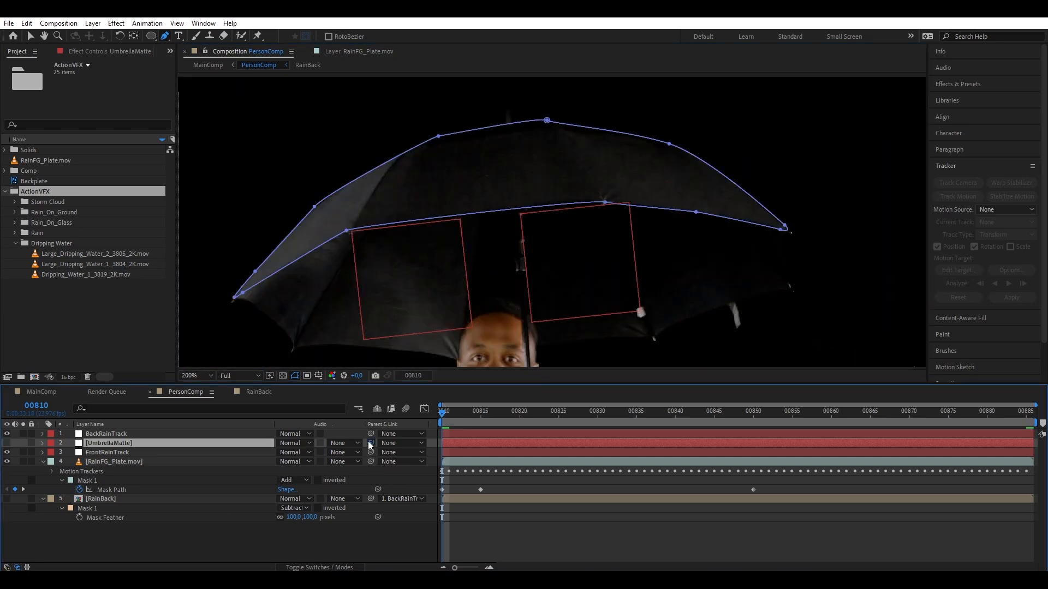
# Parent UmbrellaMatte to FrontRainTrack and keyframe the mask path to follow the umbrella.
pyautogui.click(402, 443)
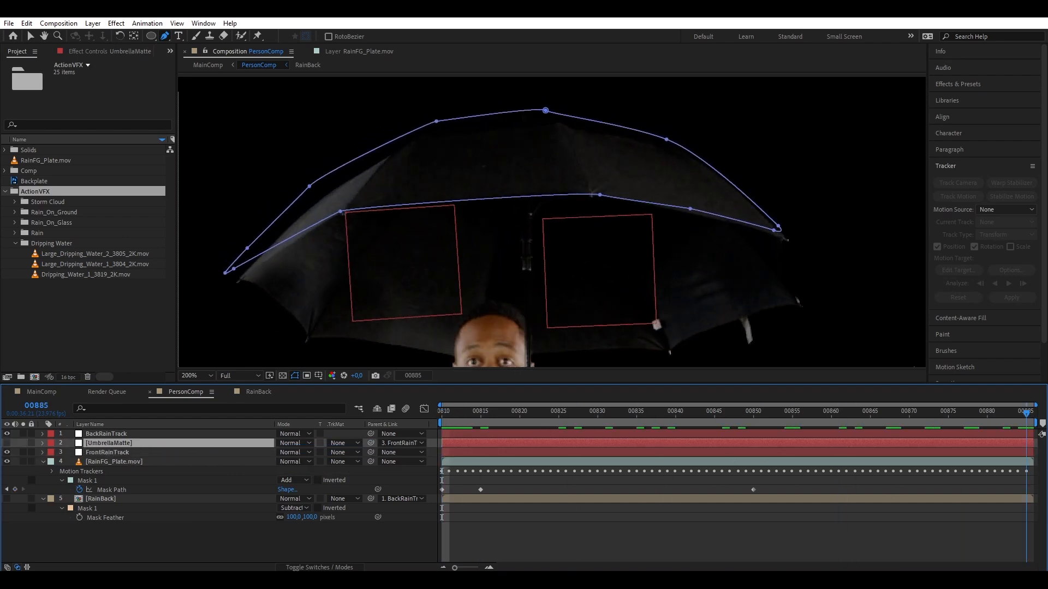
pyautogui.click(480, 412)
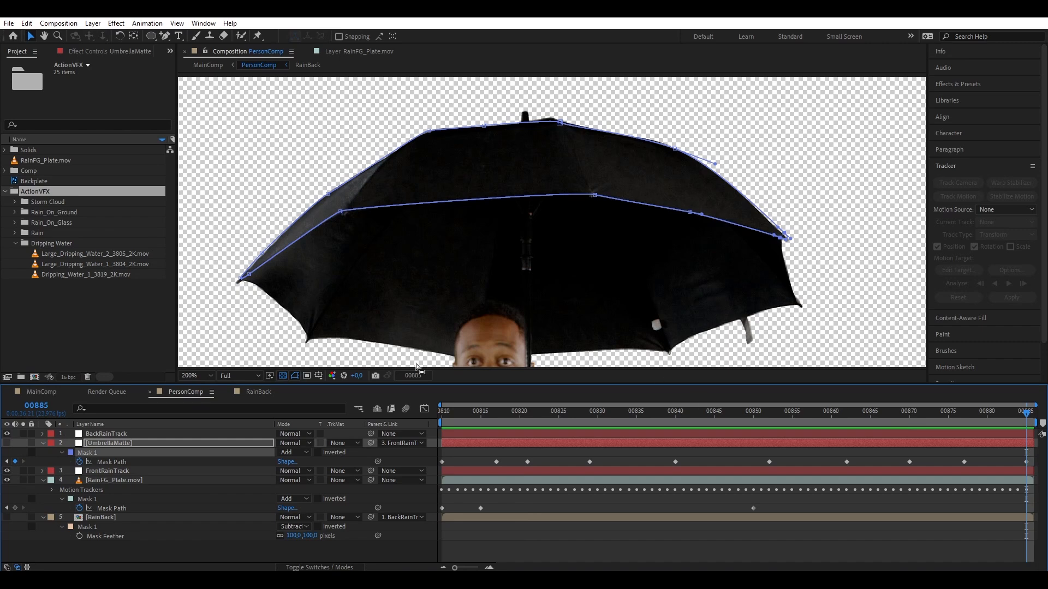
pyautogui.click(714, 412)
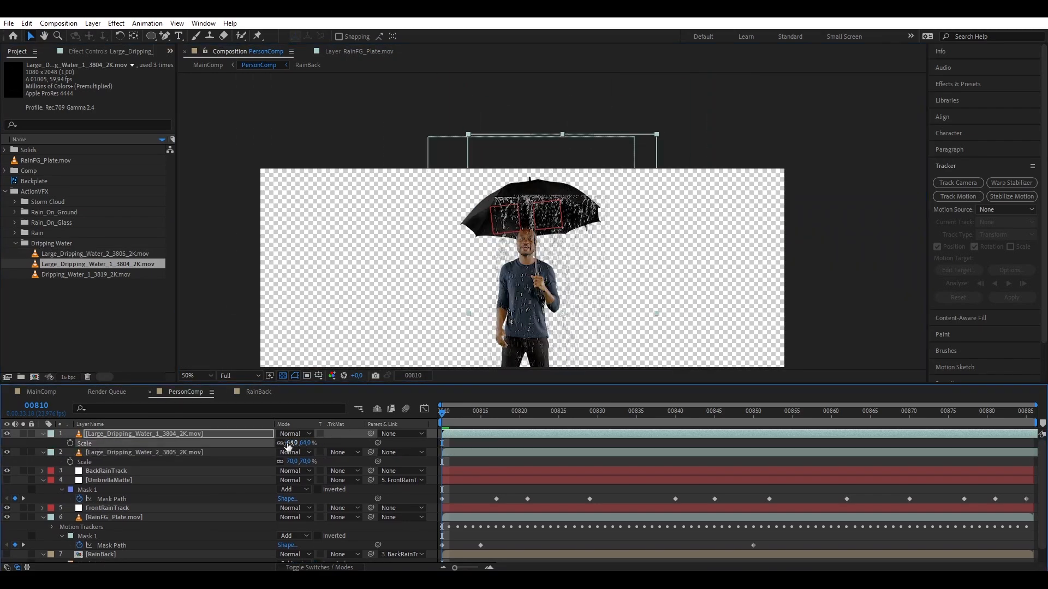
# Scale the dripping water clips and pre-compose them as RainFront.
pyautogui.click(189, 374)
pyautogui.write('Rai')
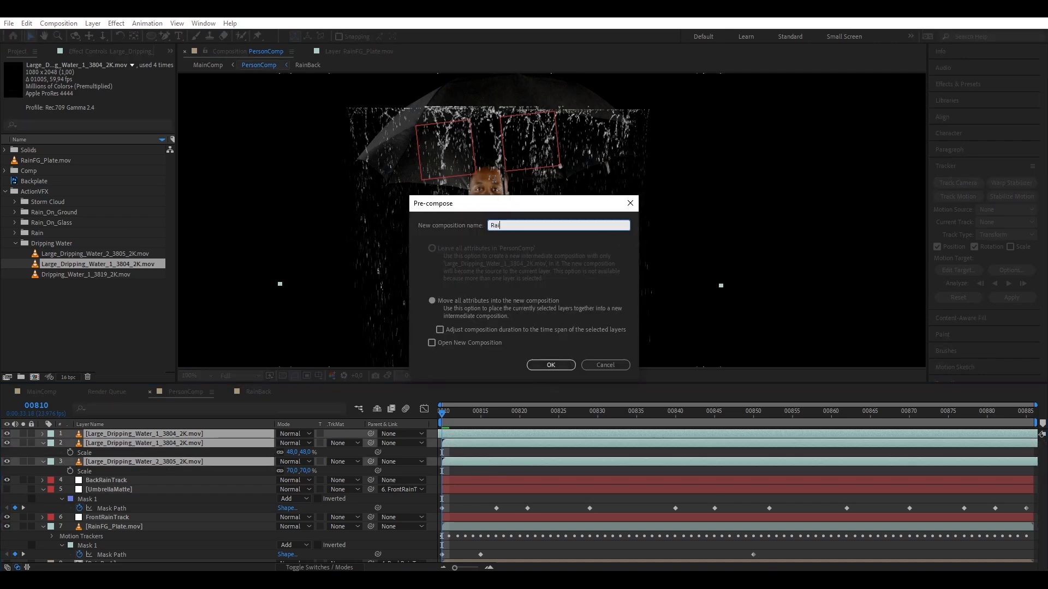
pyautogui.click(550, 365)
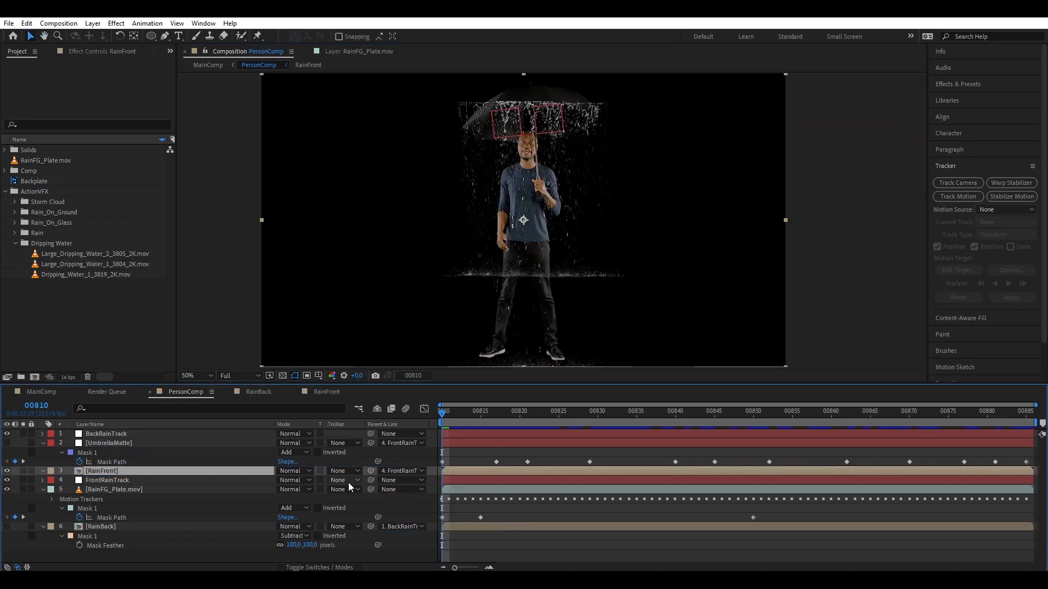
# Set RainFront's track matte to Alpha Inverted from UmbrellaMatte and check drips on a later frame.
pyautogui.click(342, 471)
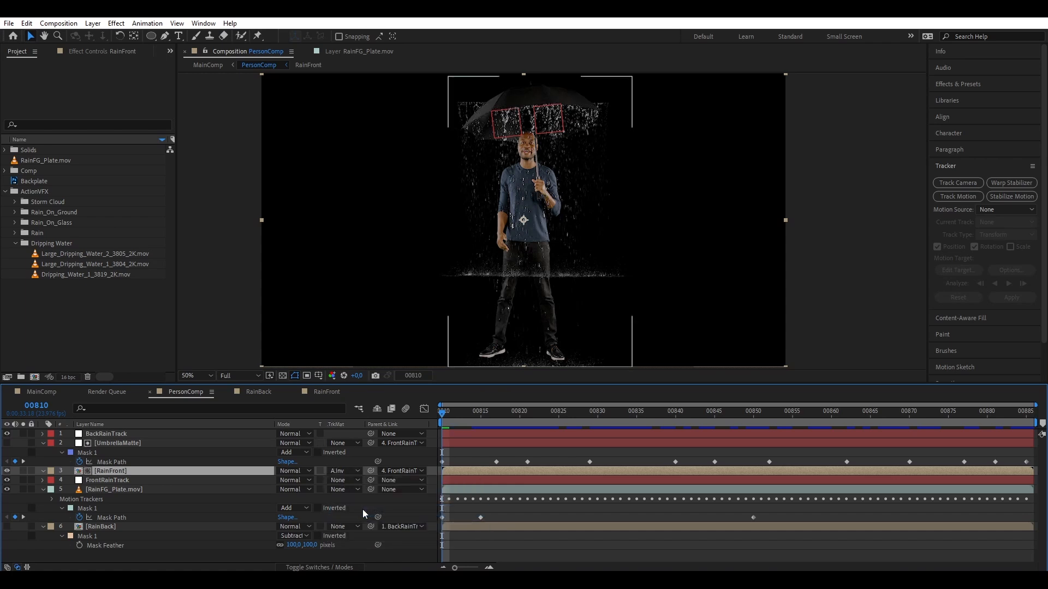
pyautogui.click(163, 36)
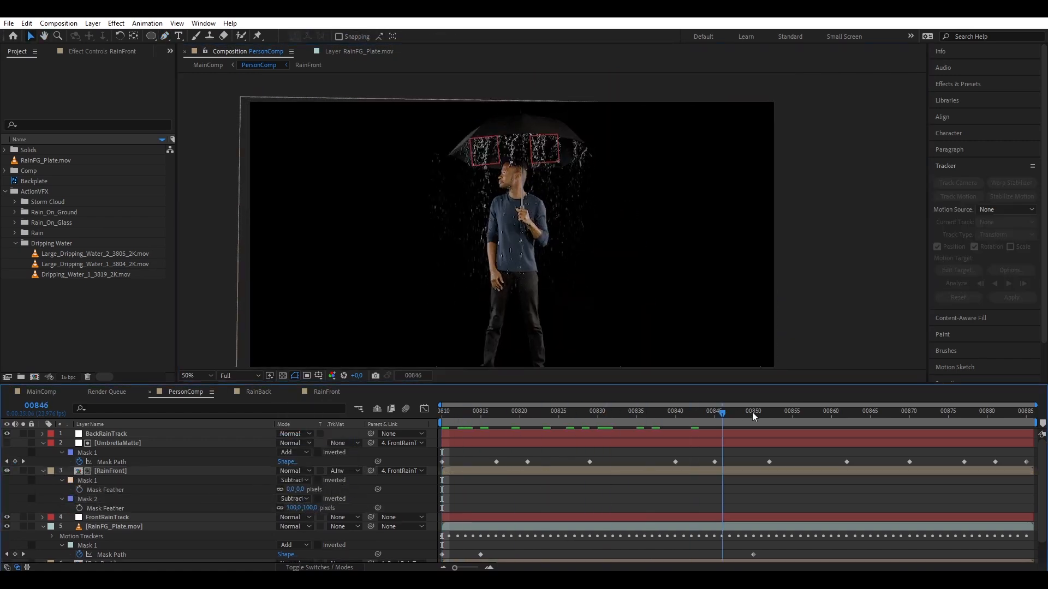
pyautogui.click(909, 412)
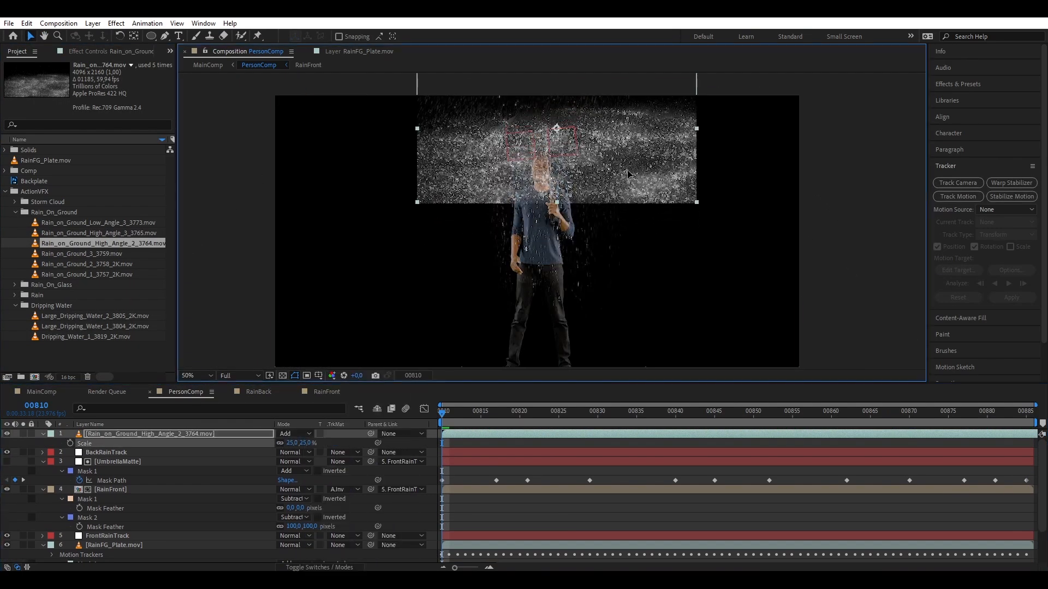
# Place the Rain_on_Ground splash footage over the umbrella and parent it to FrontRainTrack.
pyautogui.click(117, 461)
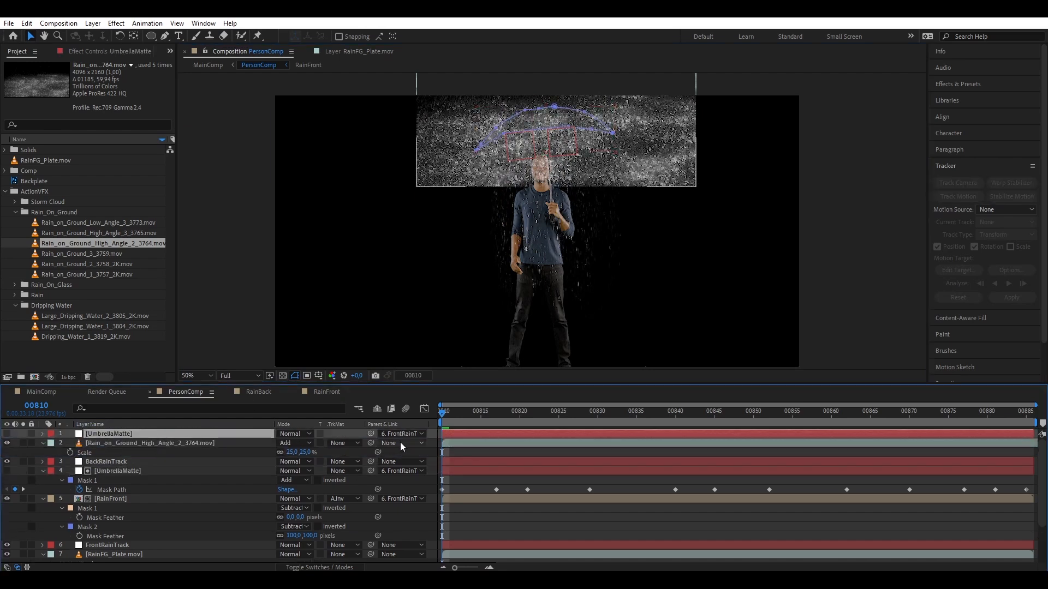
pyautogui.click(341, 442)
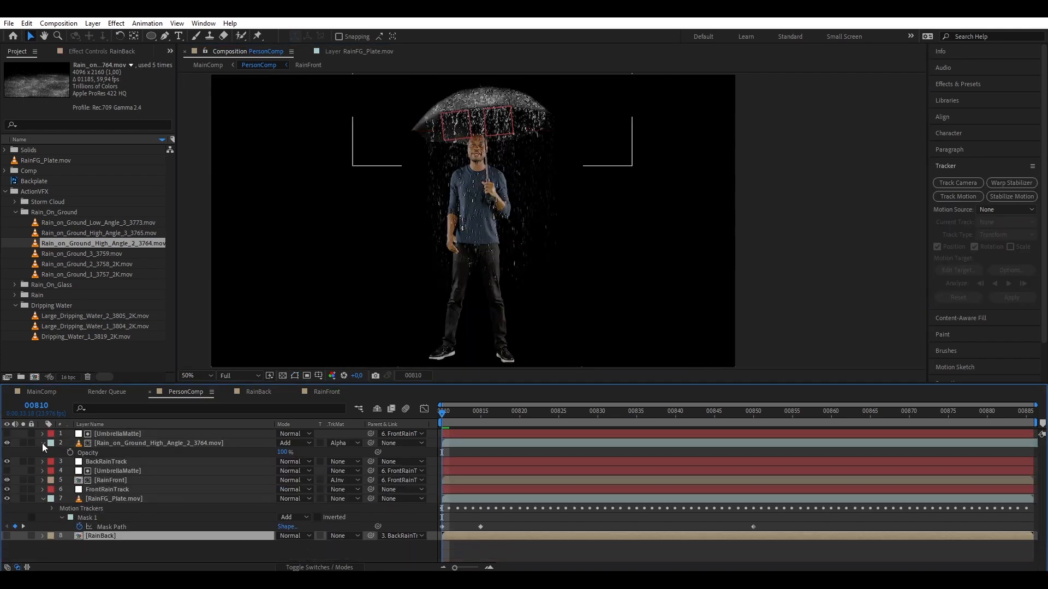
pyautogui.click(41, 443)
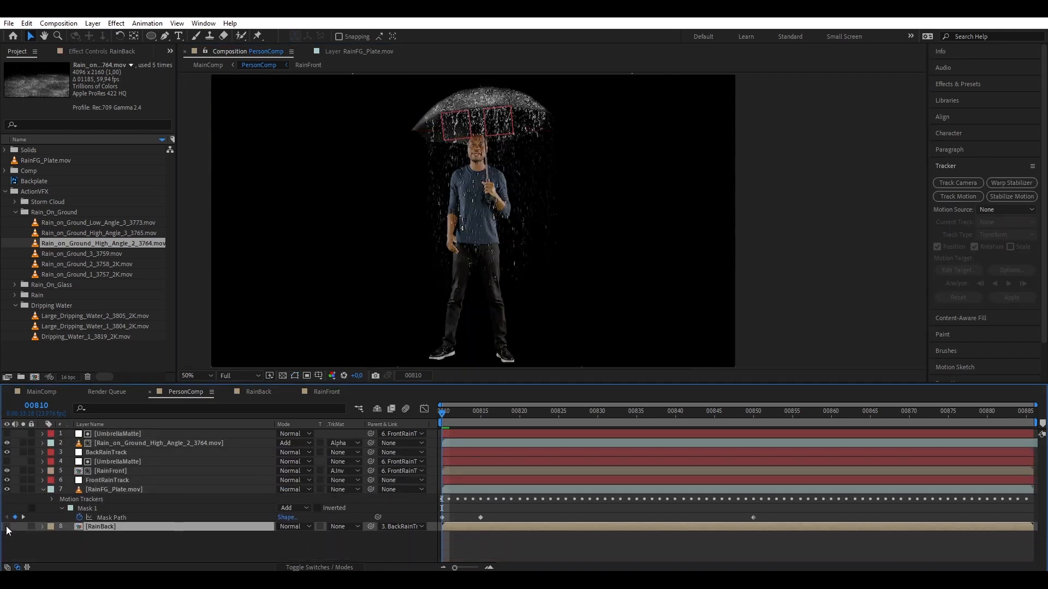
# Lower the RainBack layer's opacity to 60%.
pyautogui.click(109, 471)
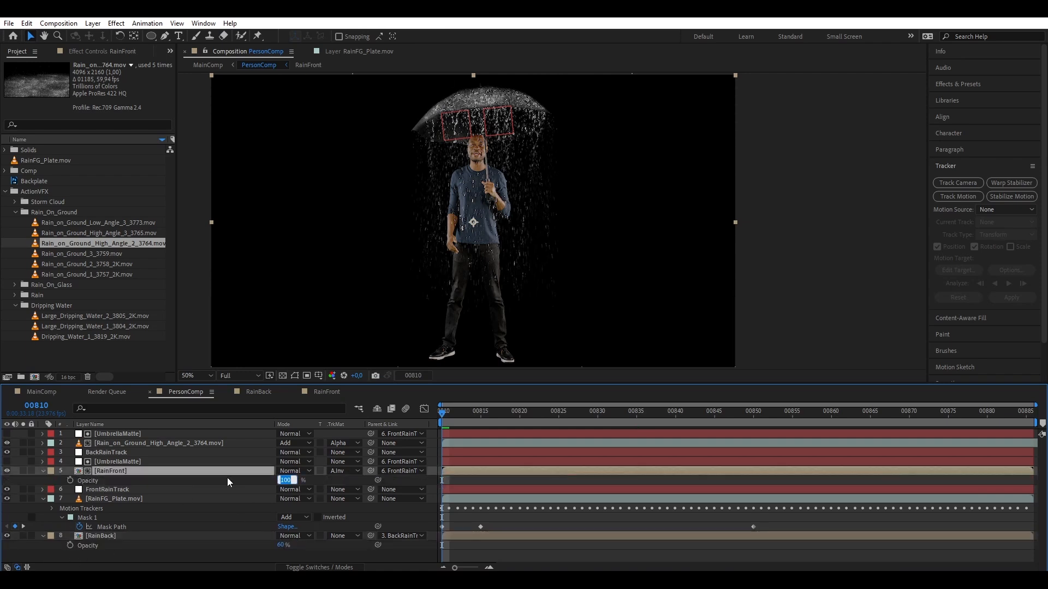
pyautogui.click(106, 461)
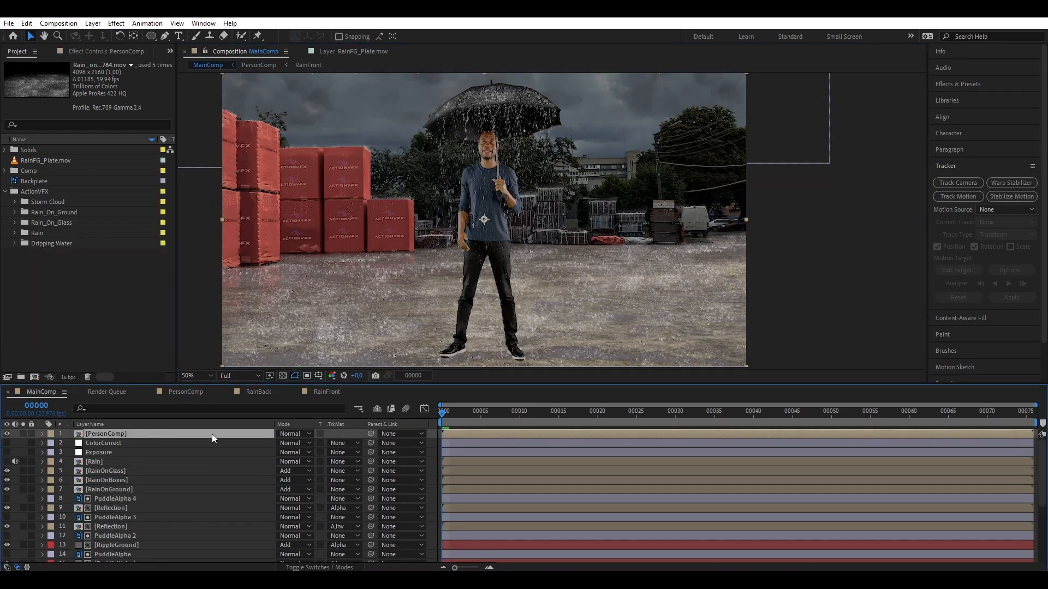
# In MainComp draw an elliptical mask clearing ground rain around the actor's feet, then unsolo.
pyautogui.click(41, 433)
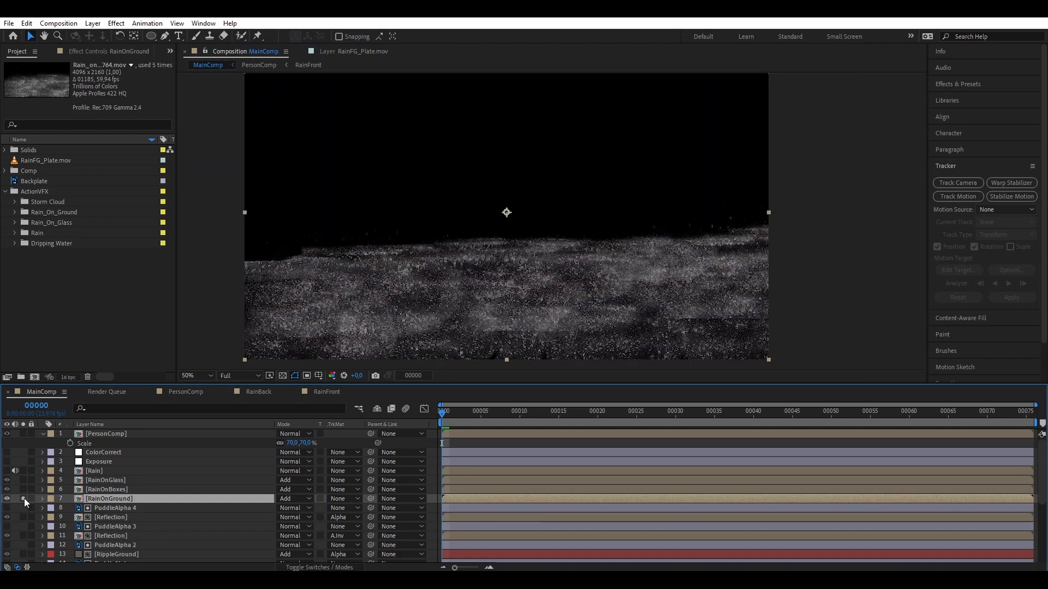
pyautogui.click(26, 502)
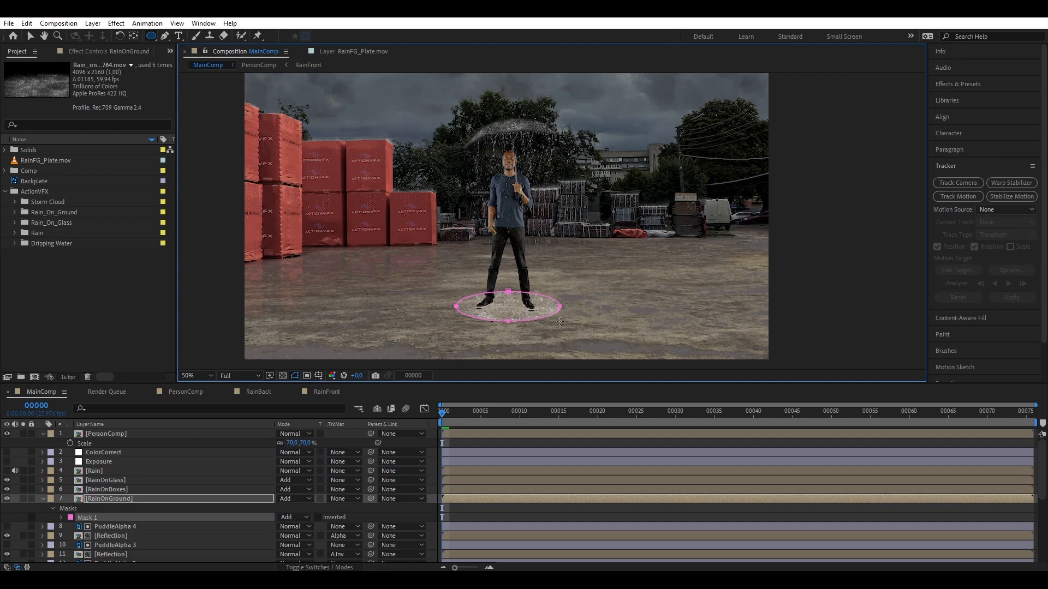
pyautogui.click(292, 518)
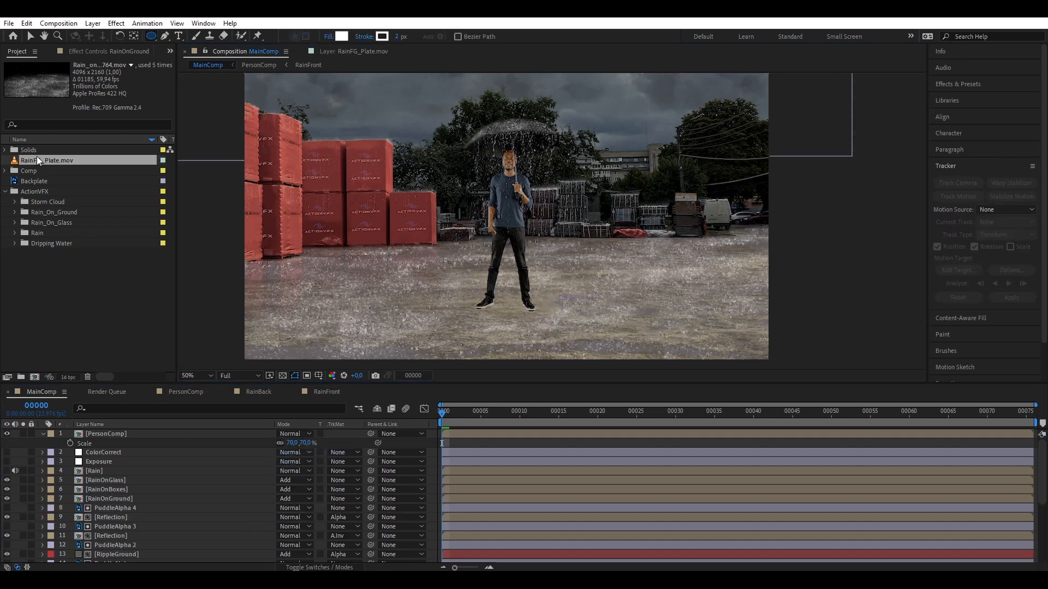
pyautogui.click(57, 160)
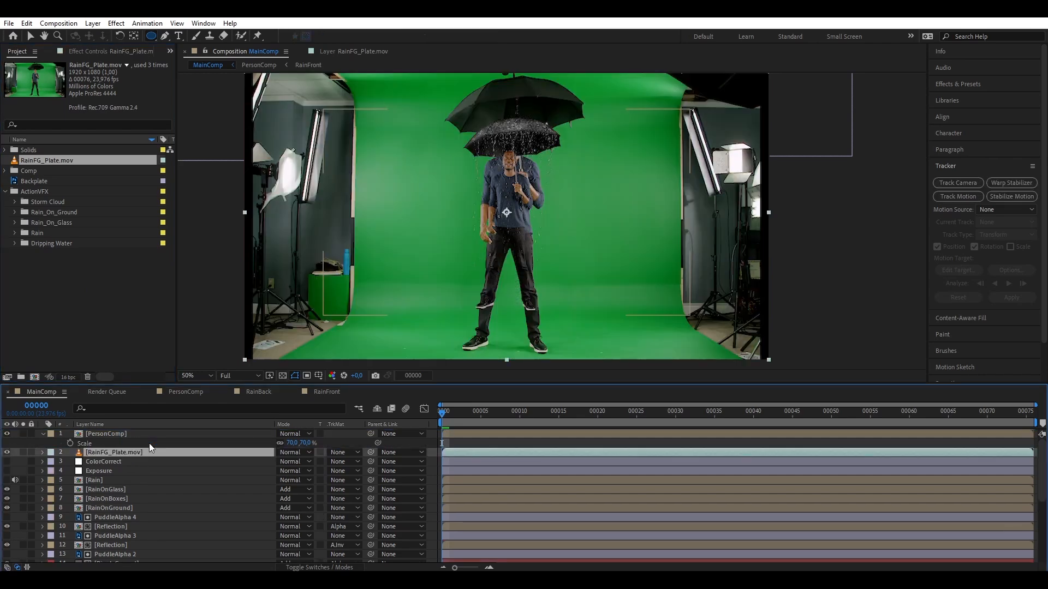
# Apply Tint and Curves to the re-added RainFG_Plate layer.
pyautogui.click(42, 452)
pyautogui.write('curve')
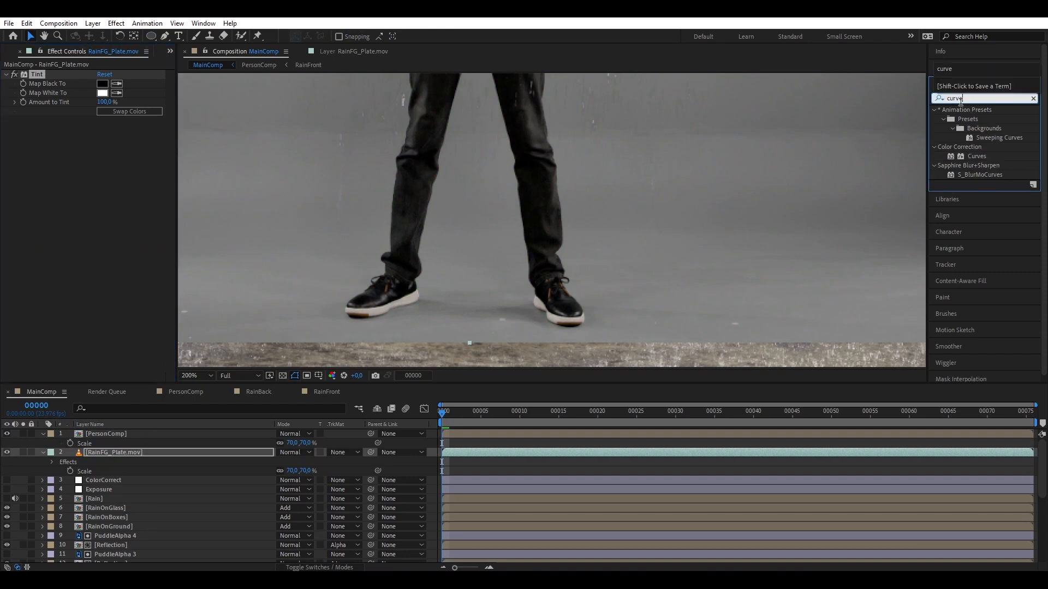
pyautogui.doubleClick(976, 156)
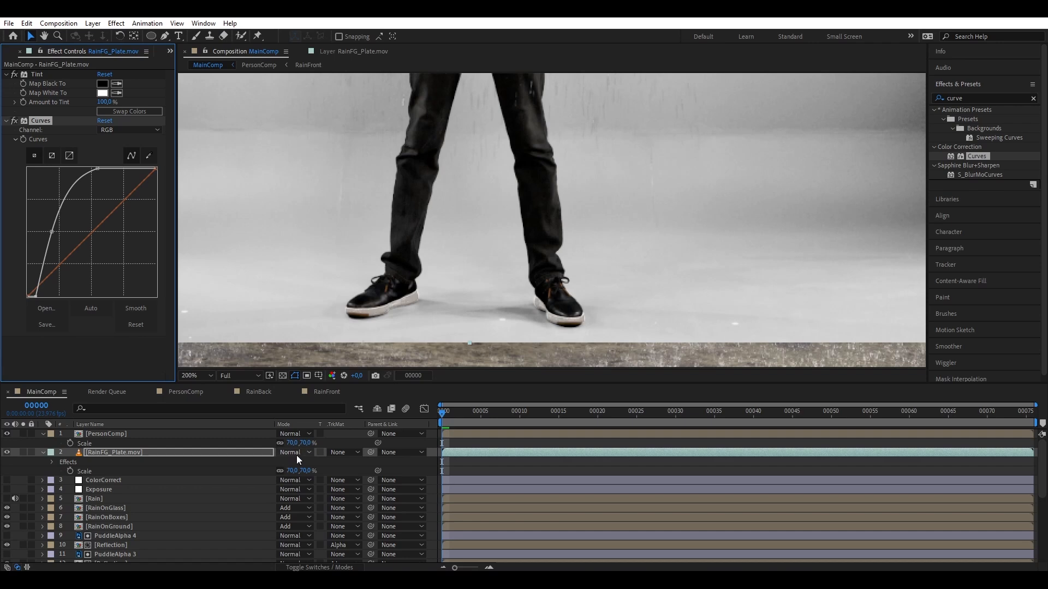
# Set the plate to Multiply mode with a 55 px feathered ellipse mask for the foot shadow.
pyautogui.click(293, 452)
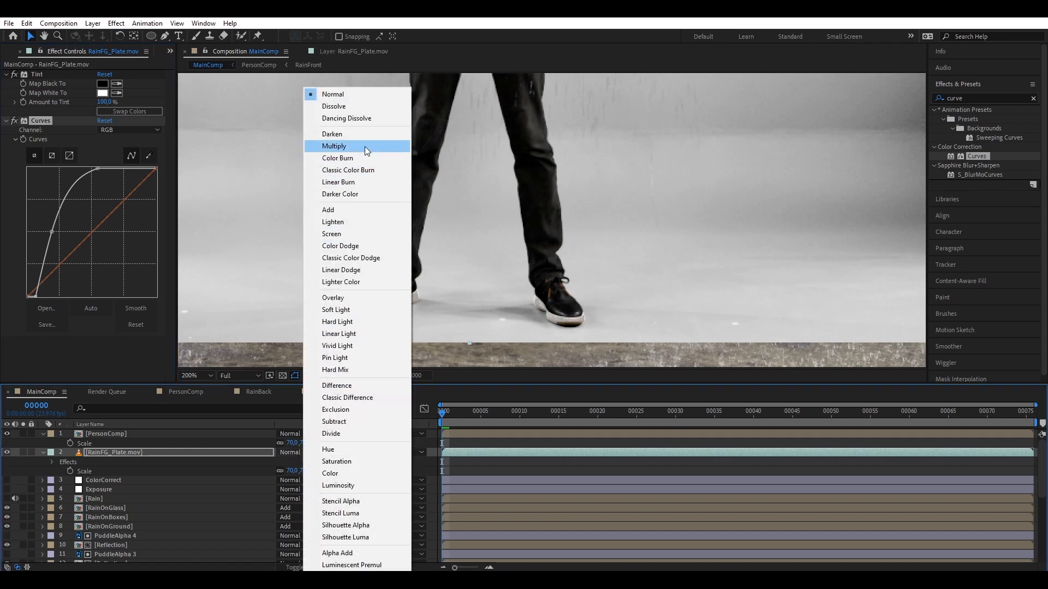
pyautogui.click(334, 146)
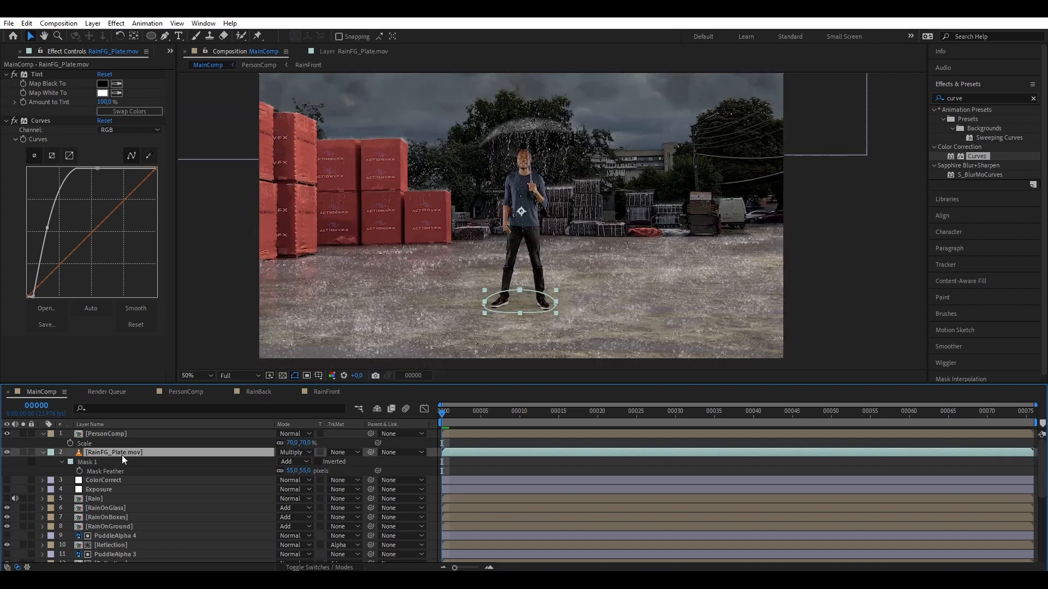
pyautogui.click(17, 52)
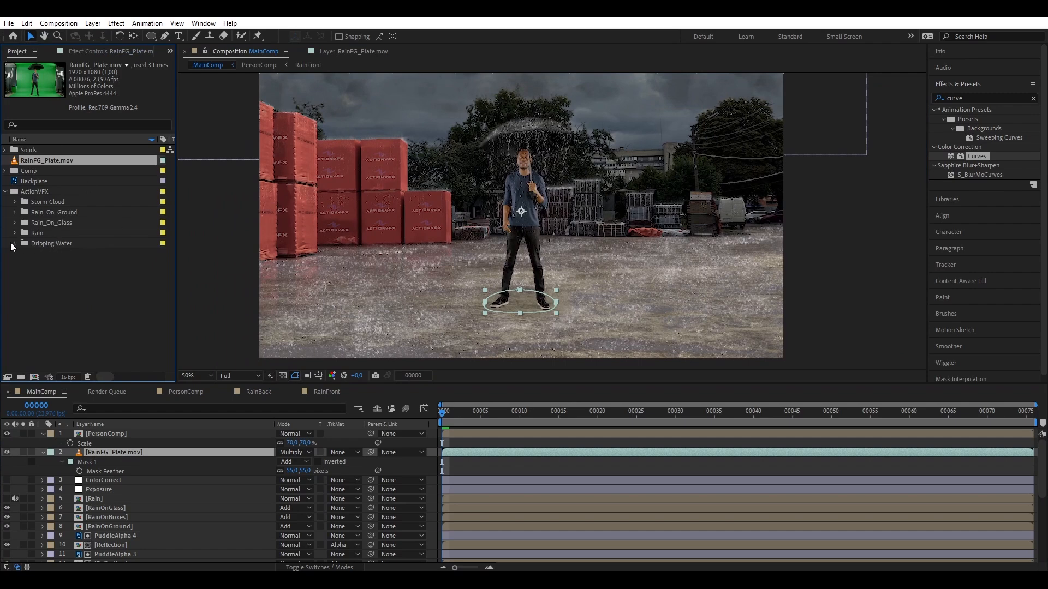
# Add Large_Dripping_Water_1_3804_2K.mov to MainComp, scaled down and masked over the ground.
pyautogui.click(14, 243)
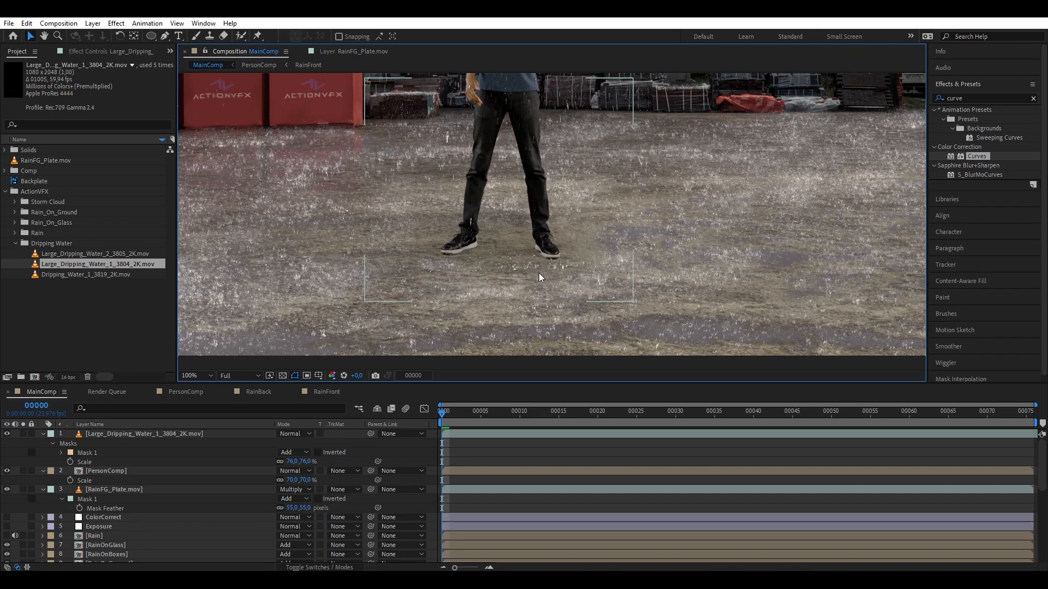
pyautogui.click(104, 471)
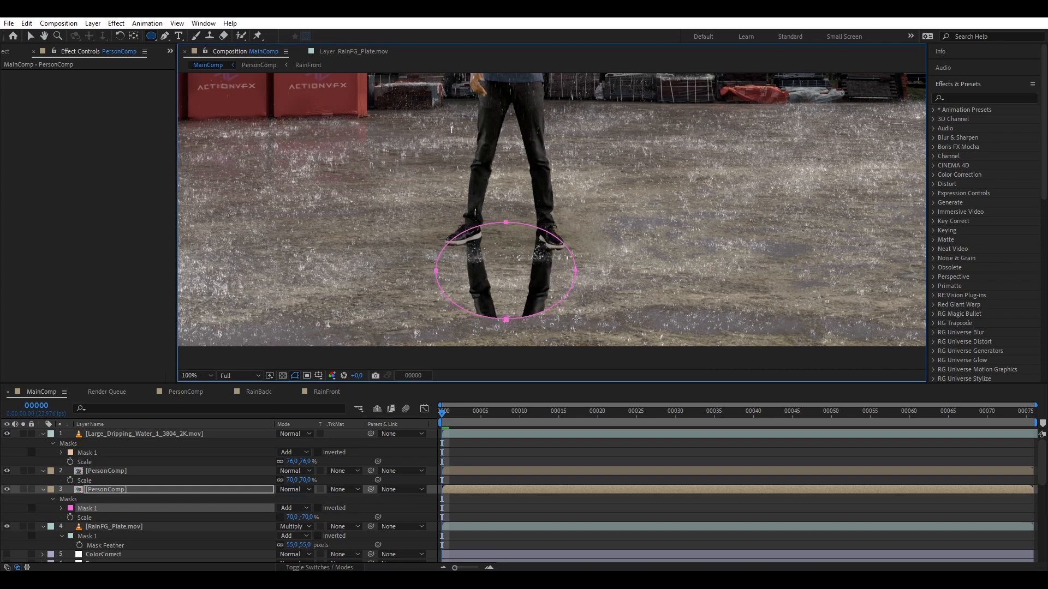
# Mask the flipped PersonComp reflection below the feet at 56% opacity and apply Gaussian Blur.
pyautogui.click(60, 507)
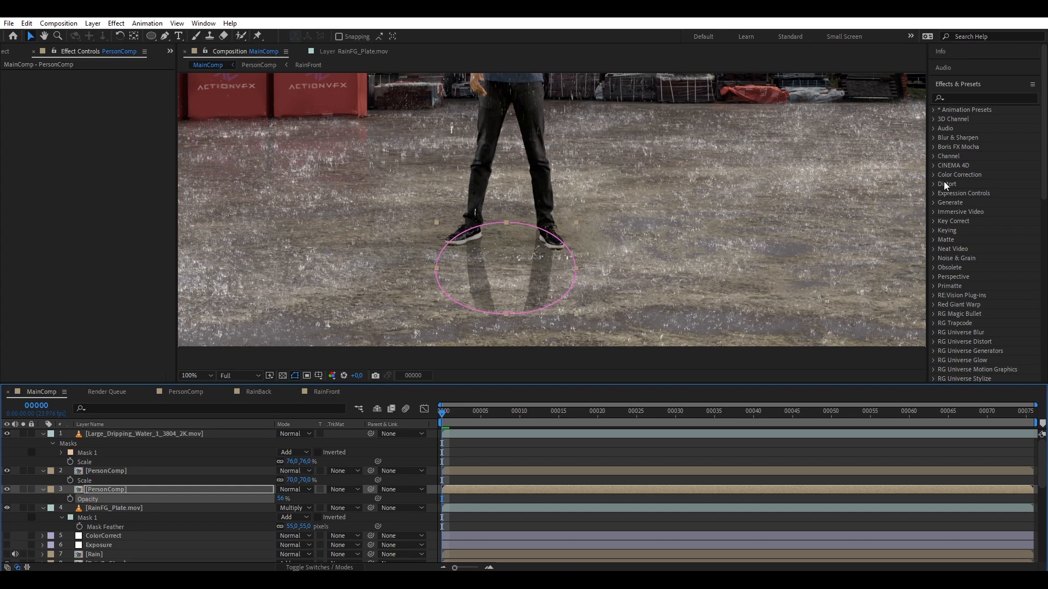
pyautogui.write('gauss')
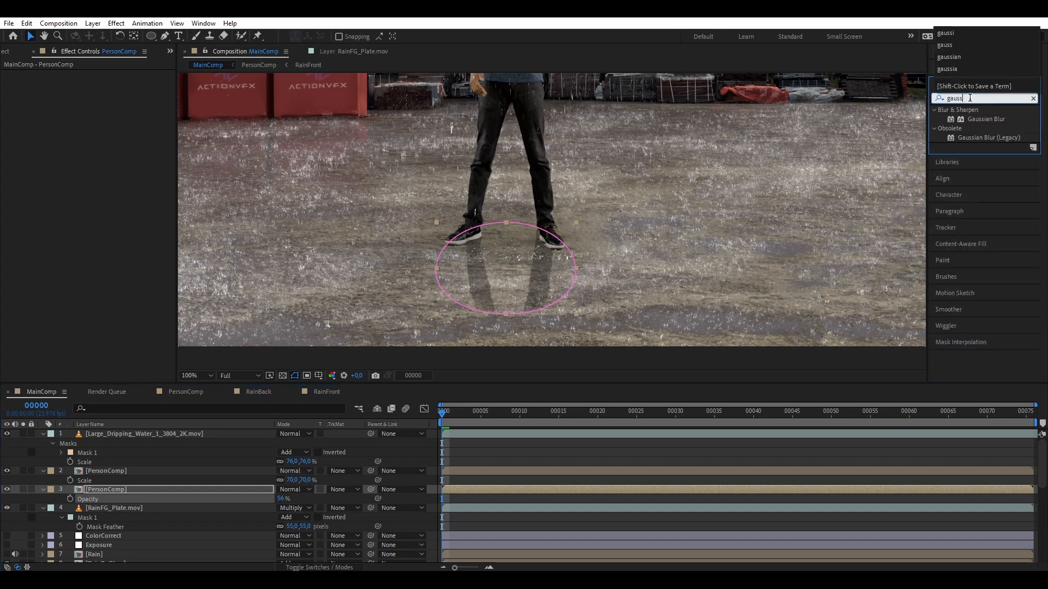
pyautogui.doubleClick(985, 117)
pyautogui.write('turbul')
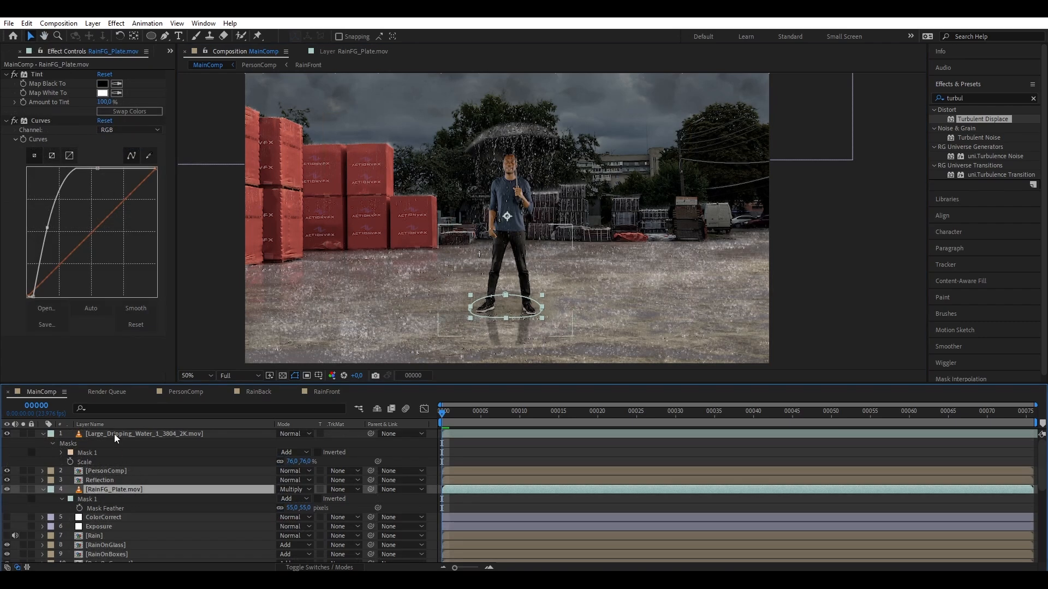
# Shift-select the top layers so Reflection sits between the actor and the shadow plate.
pyautogui.click(105, 471)
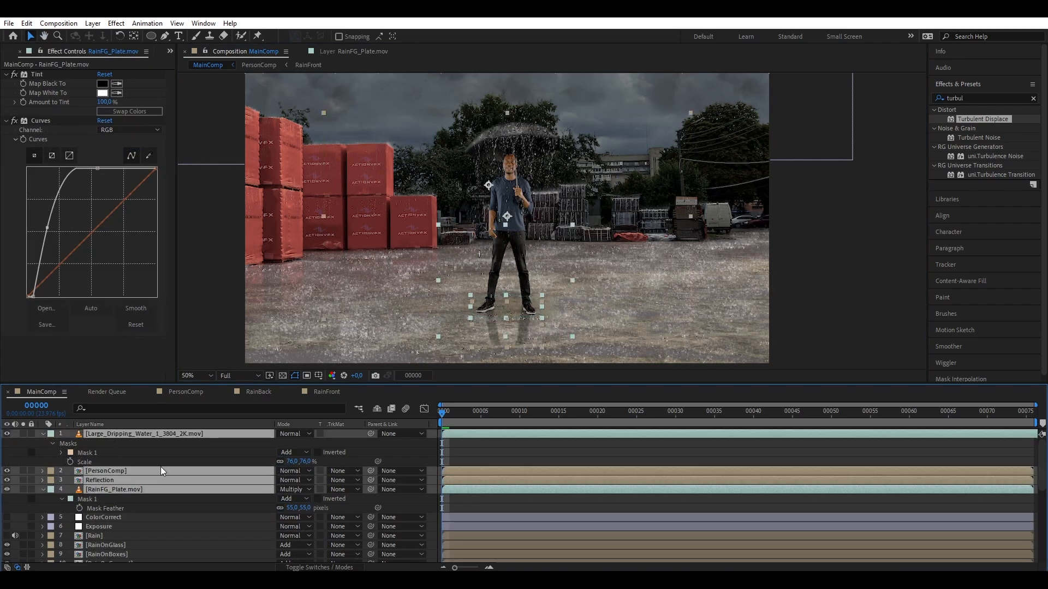
pyautogui.scroll(3)
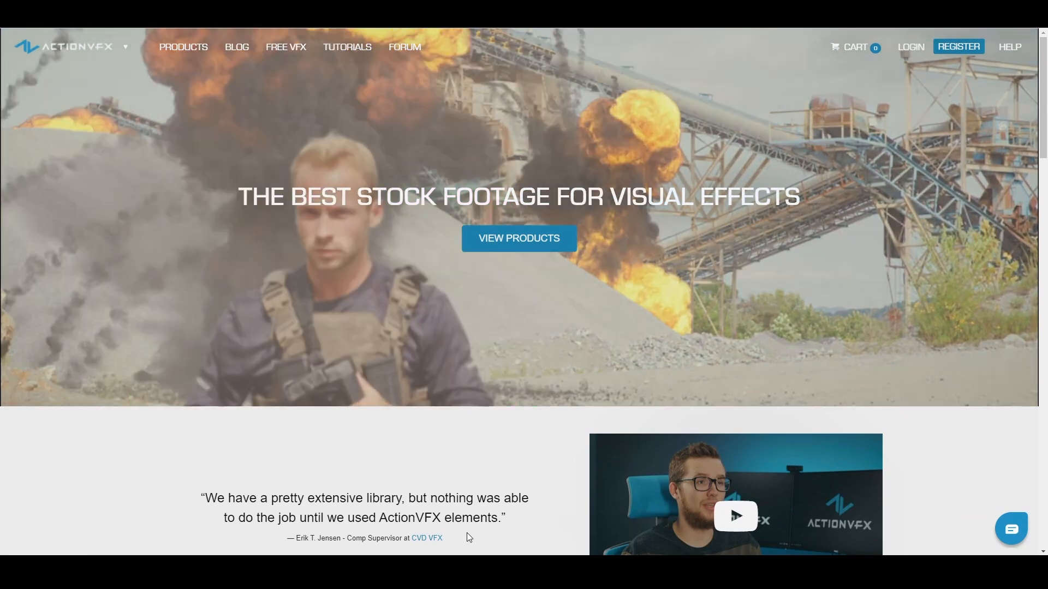
# Browse ActionVFX Products and show the Free VFX category in the sidebar.
pyautogui.click(518, 239)
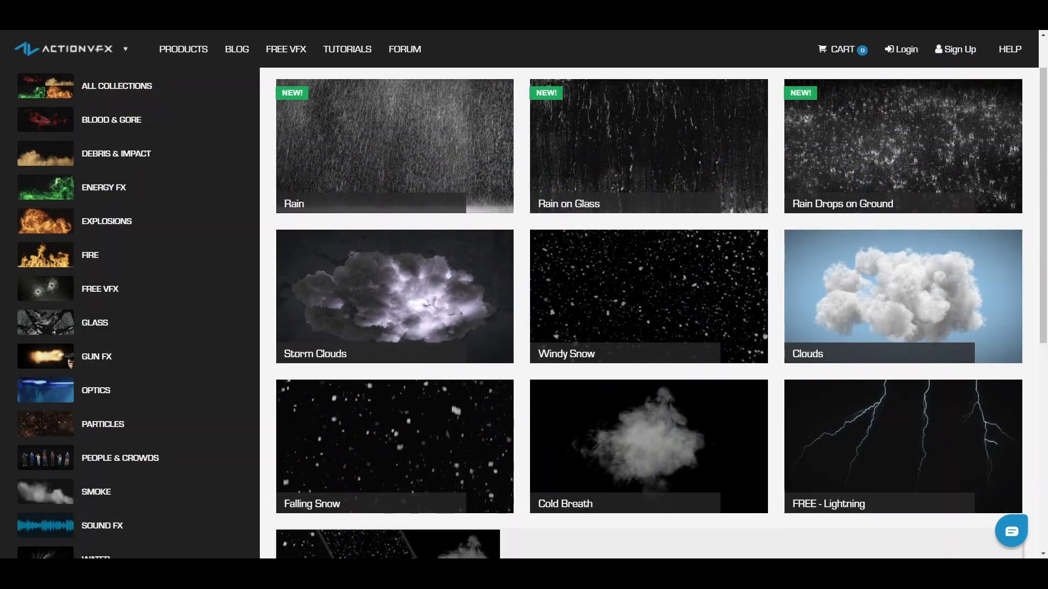
pyautogui.click(101, 288)
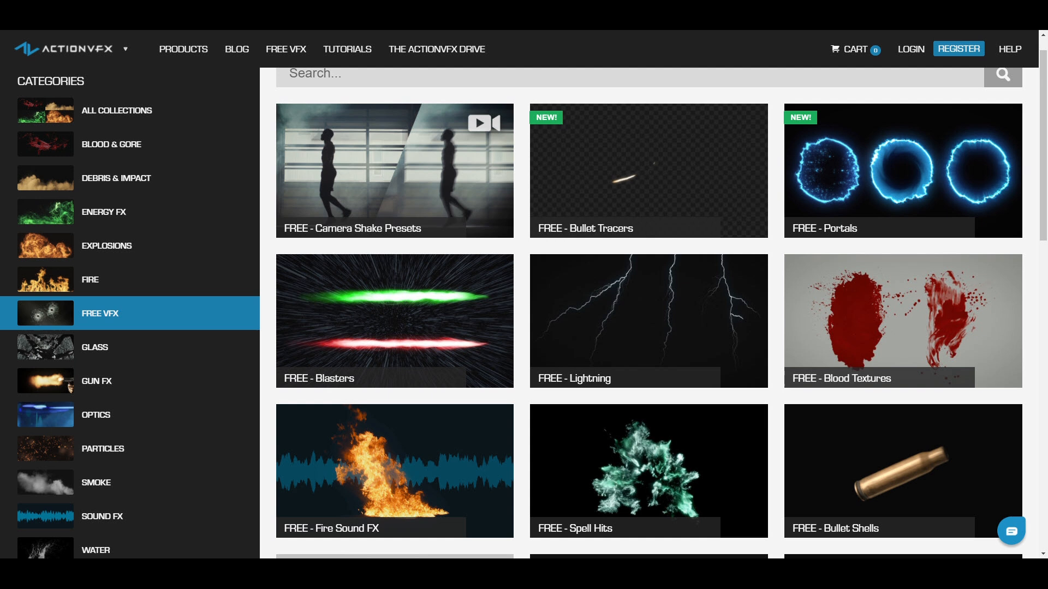